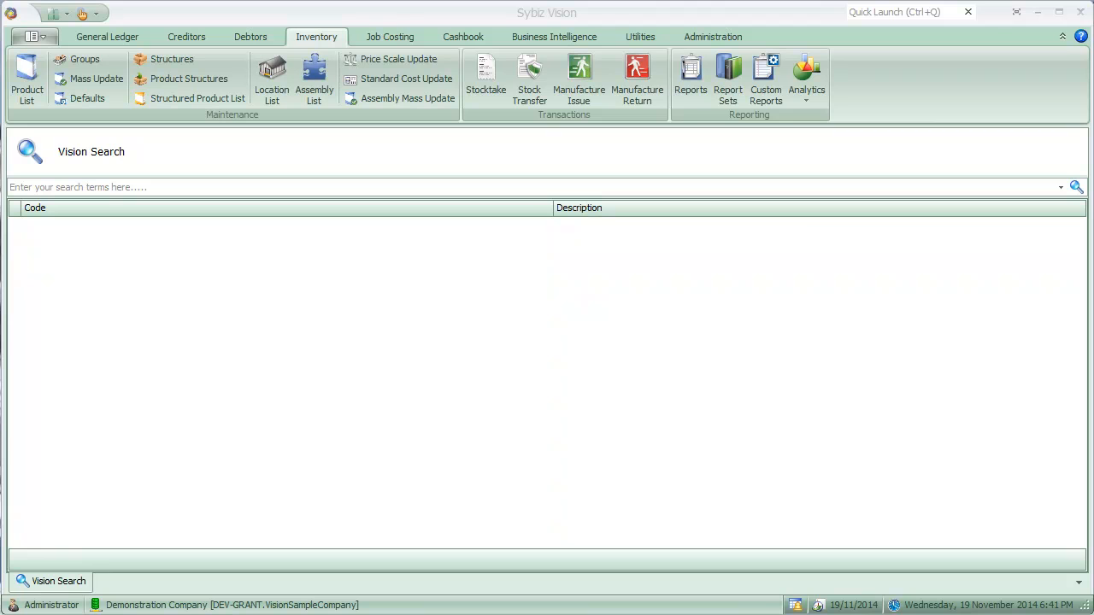
{"action": "mouse_move", "coordinate": [306, 451]}
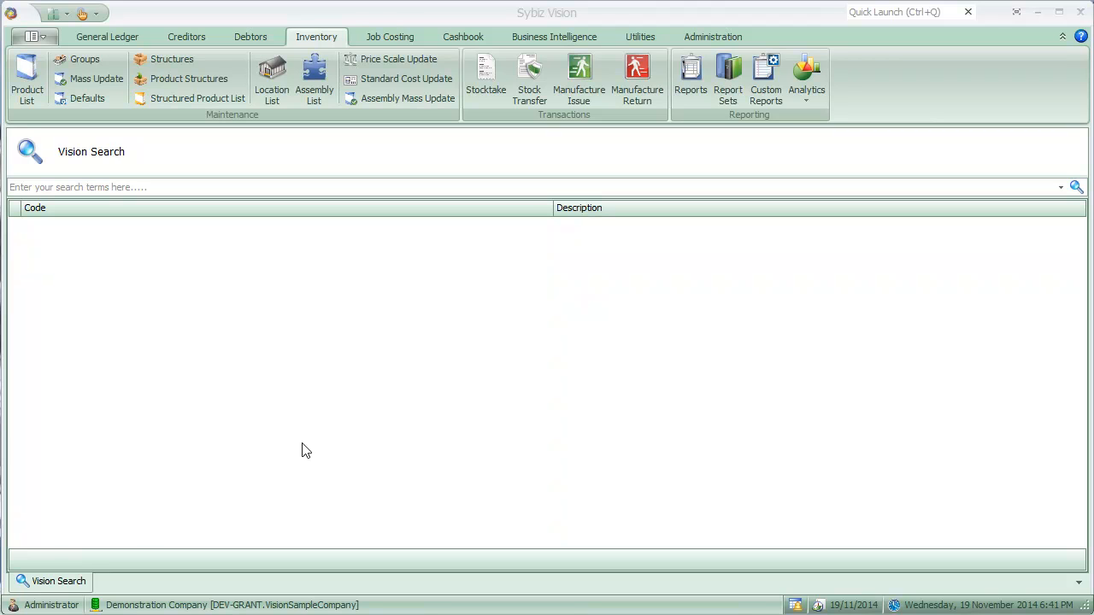
{"action": "mouse_move", "coordinate": [326, 343]}
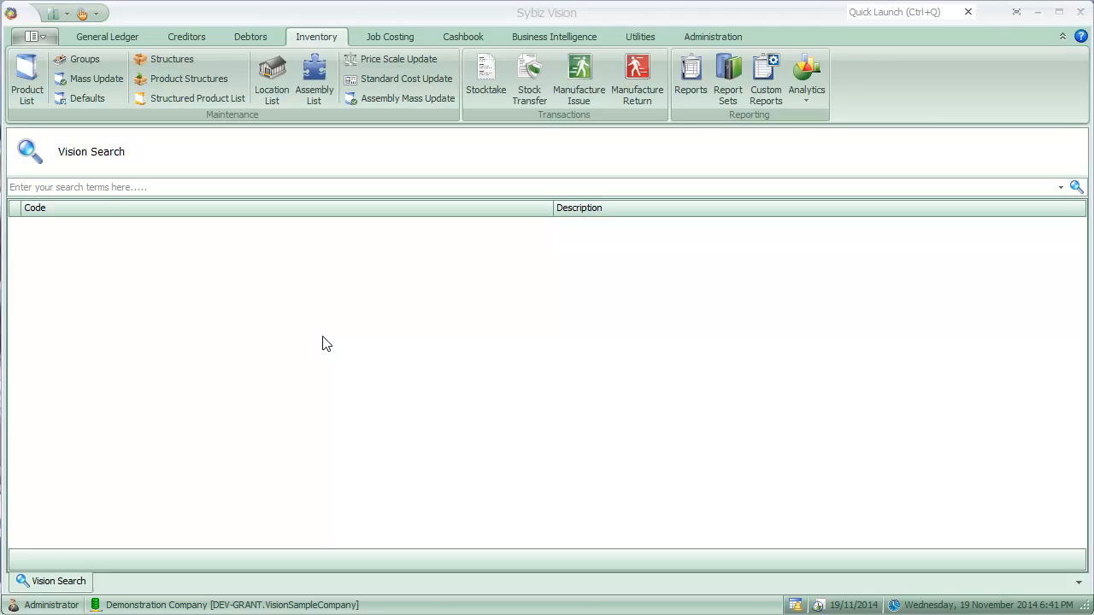
{"action": "mouse_move", "coordinate": [352, 18]}
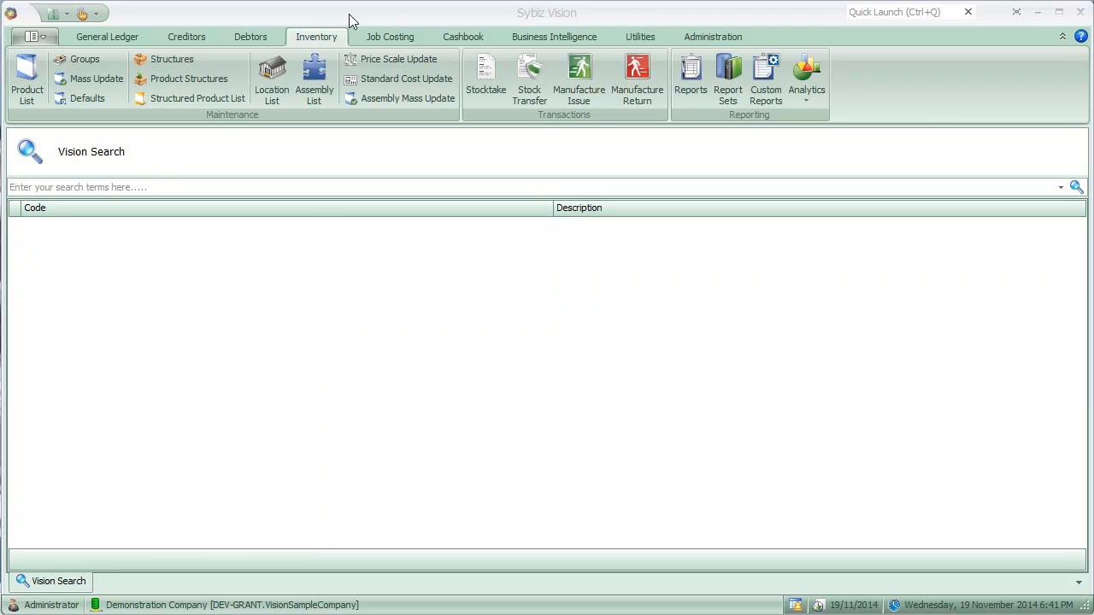
- Open product 001, Bouquet of Roses, for editing from the Product List
{"action": "left_click", "coordinate": [27, 77]}
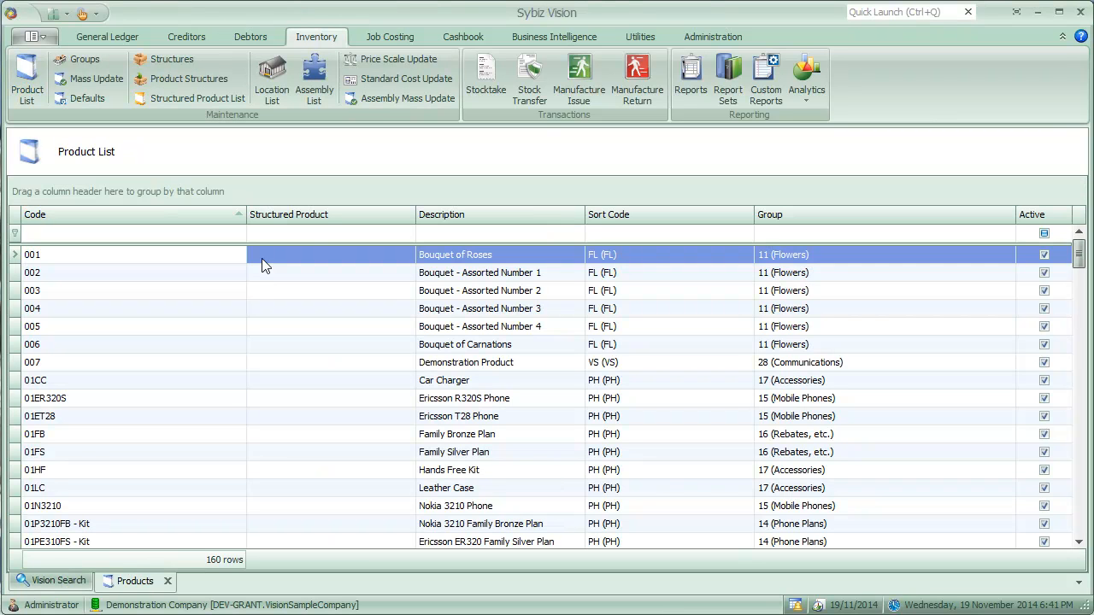
{"action": "mouse_move", "coordinate": [213, 259]}
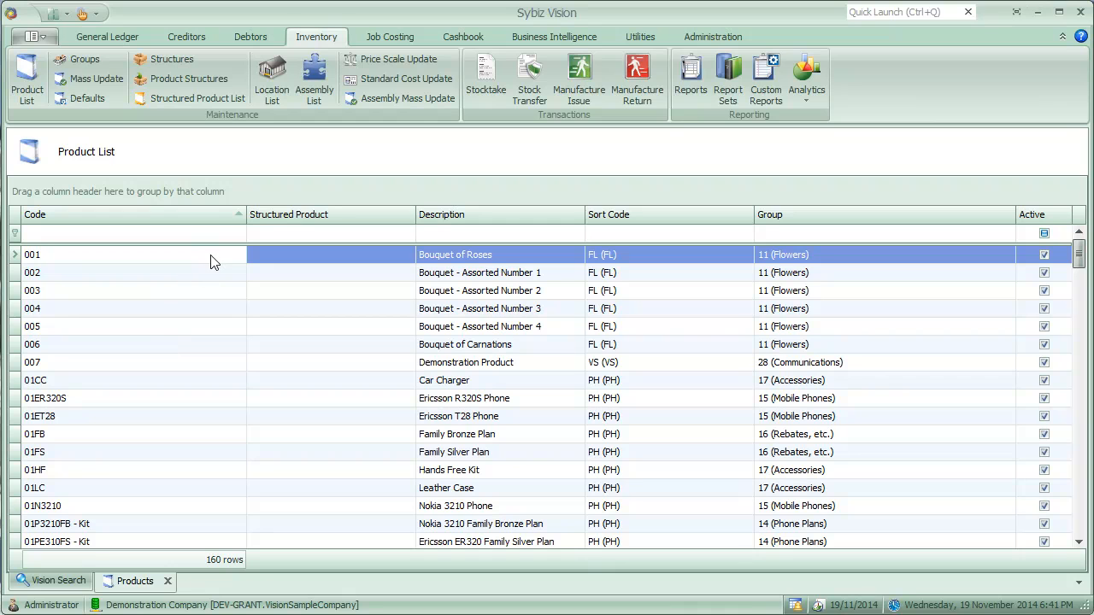
{"action": "right_click", "coordinate": [213, 252]}
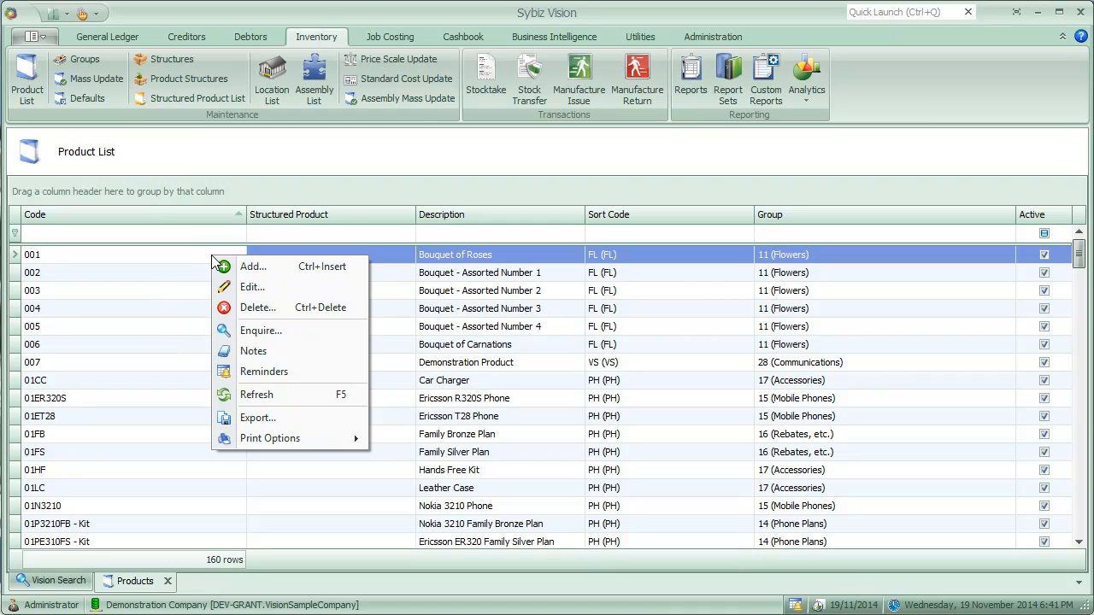
{"action": "mouse_move", "coordinate": [253, 287]}
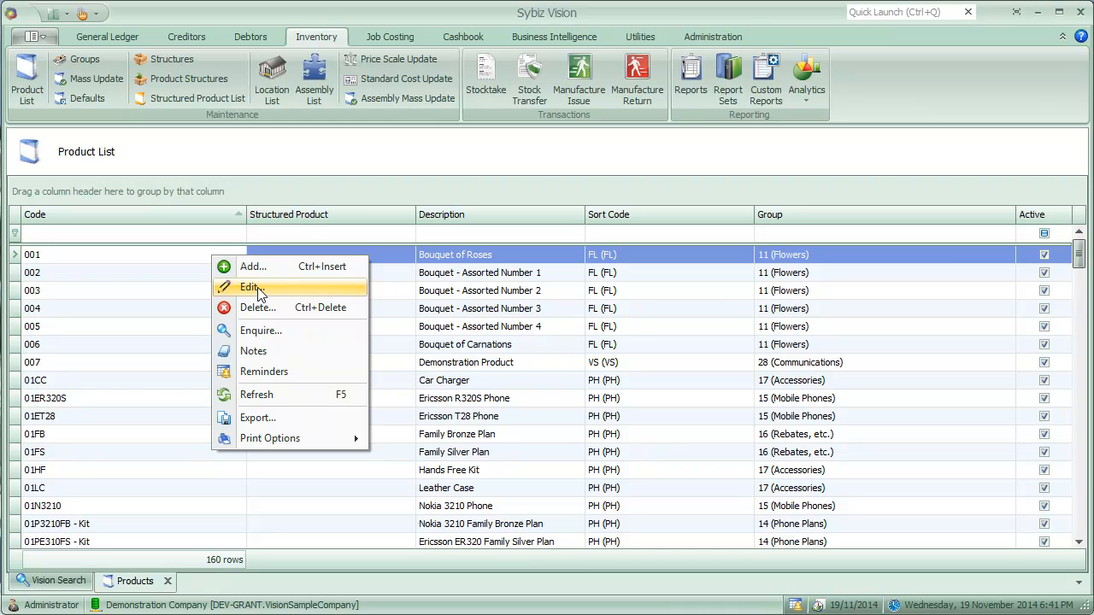
{"action": "left_click", "coordinate": [249, 287]}
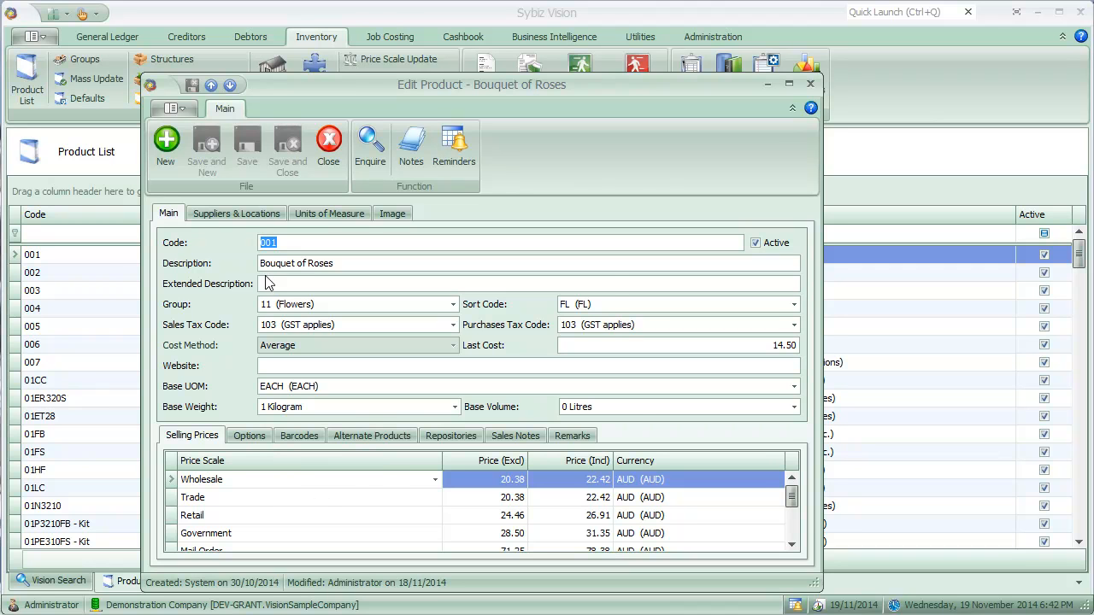
- Review the roses' Suppliers & Locations, then launch the Suggest Order Wizard from Creditors
{"action": "left_click", "coordinate": [236, 211]}
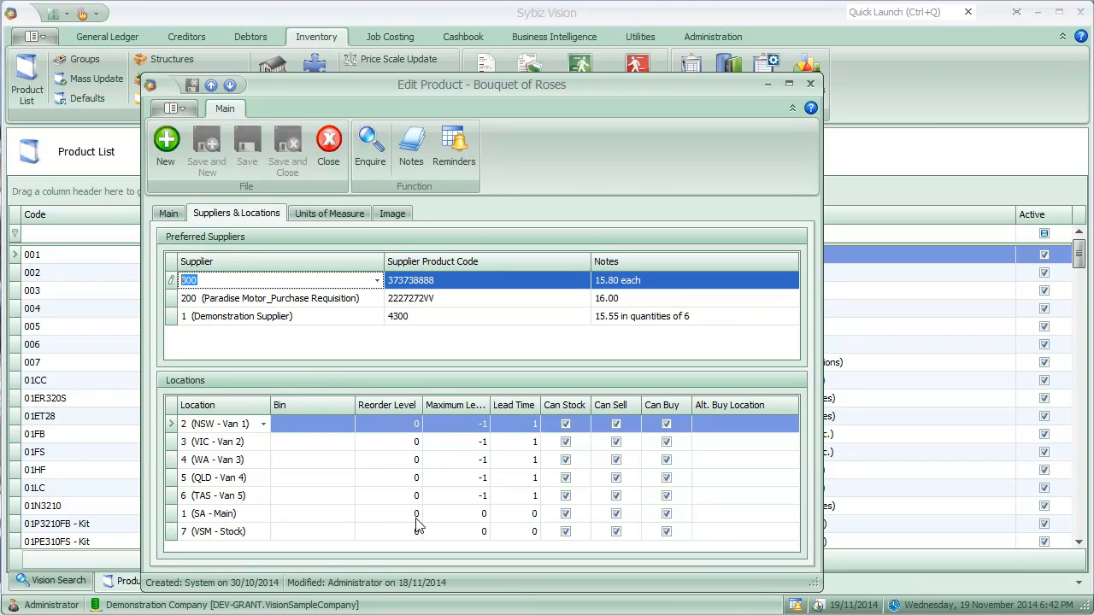
{"action": "mouse_move", "coordinate": [539, 537]}
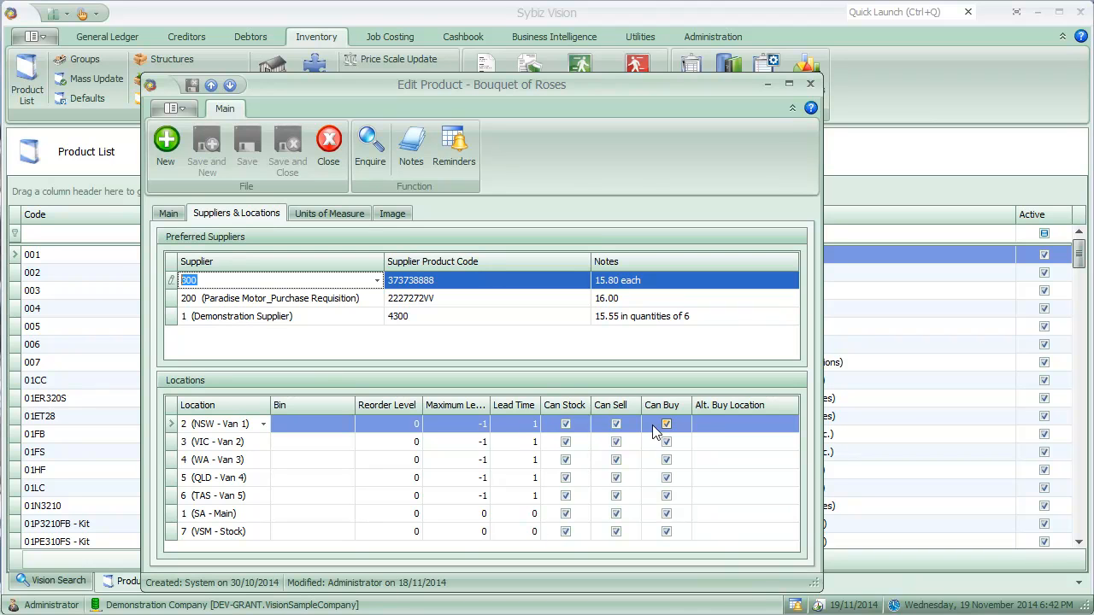
{"action": "mouse_move", "coordinate": [697, 434]}
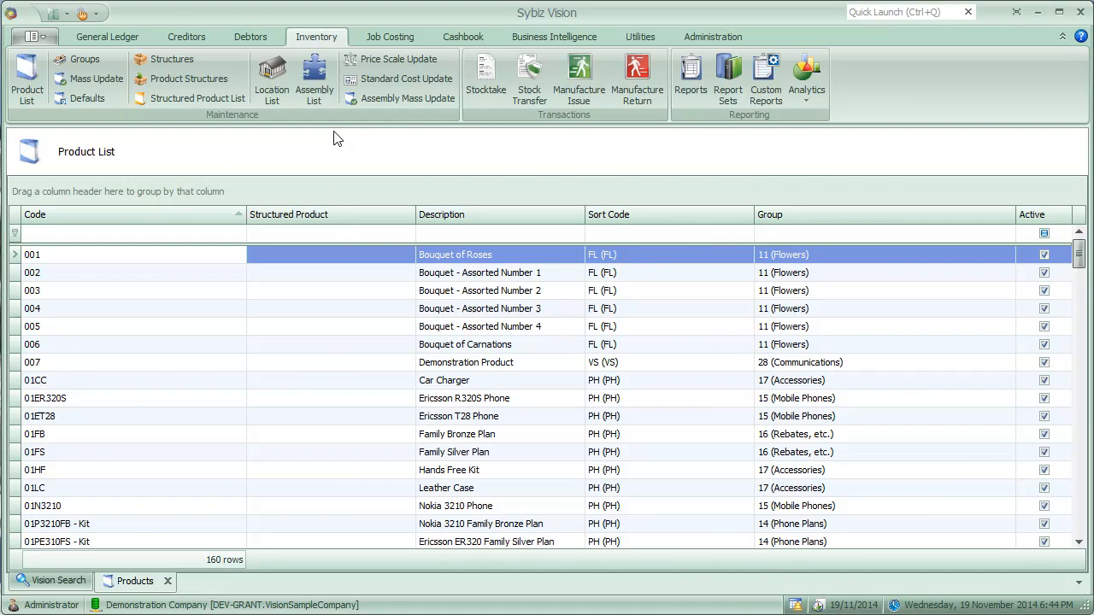
{"action": "mouse_move", "coordinate": [208, 41]}
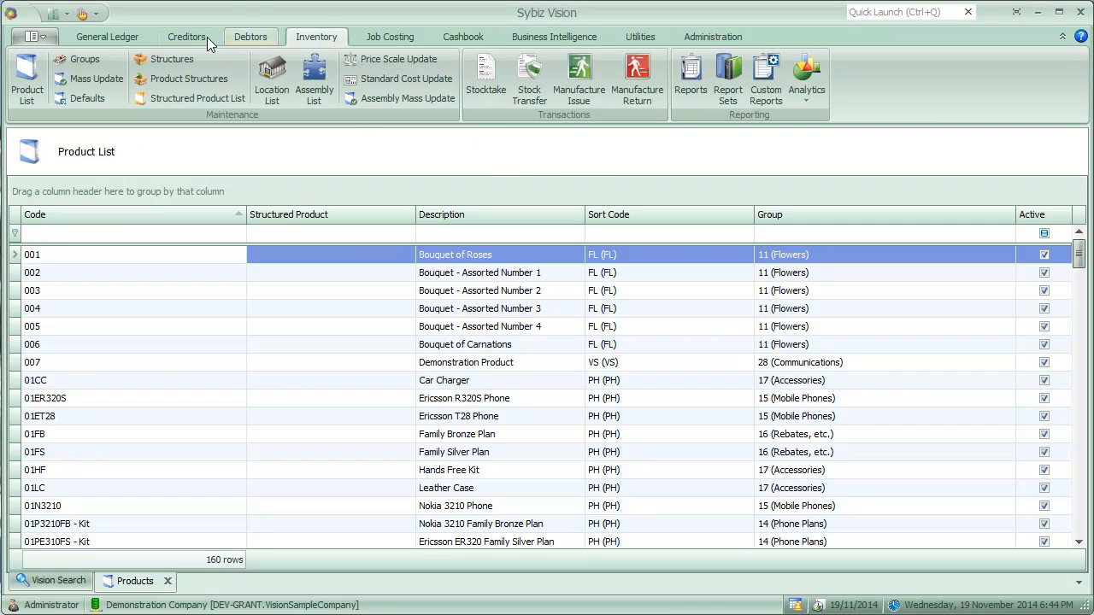
{"action": "left_click", "coordinate": [186, 36]}
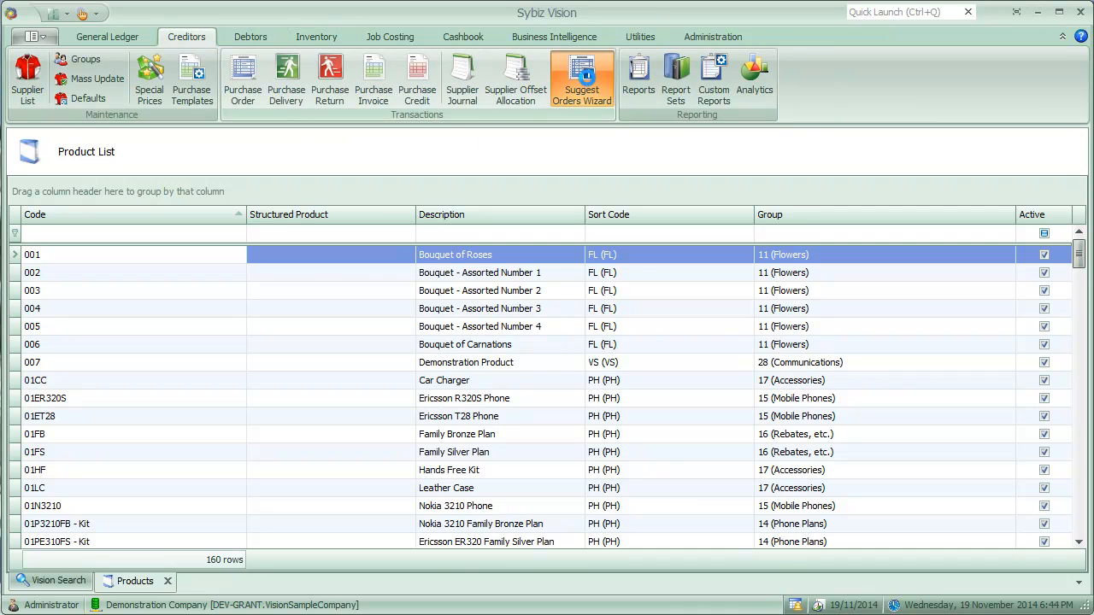
{"action": "left_click", "coordinate": [581, 77]}
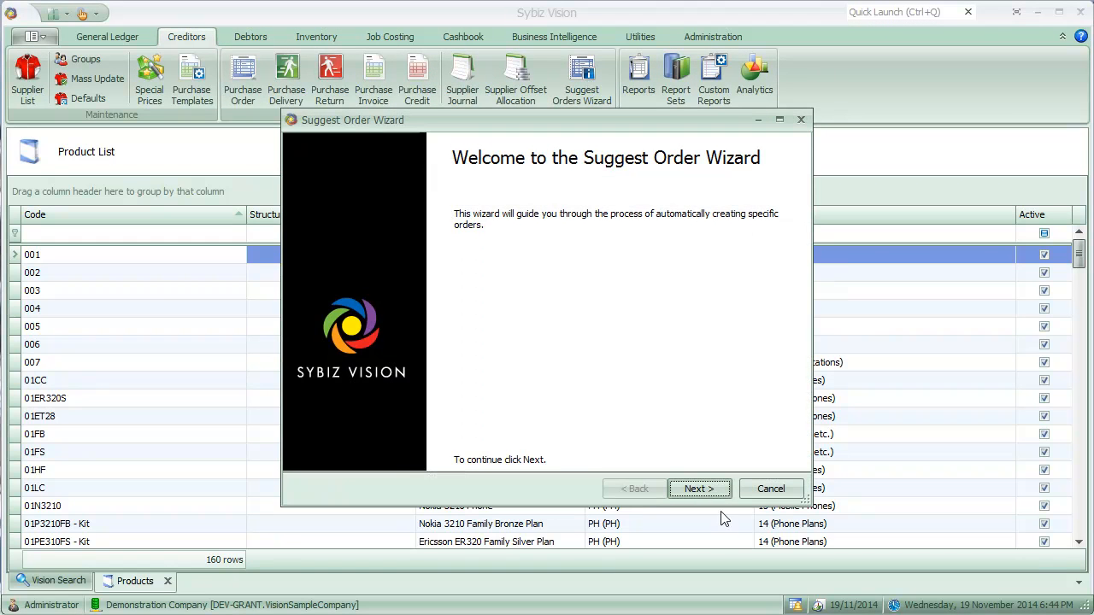
- Keep default transaction details with One Order Per Location off and advance to Set Filters
{"action": "left_click", "coordinate": [699, 489]}
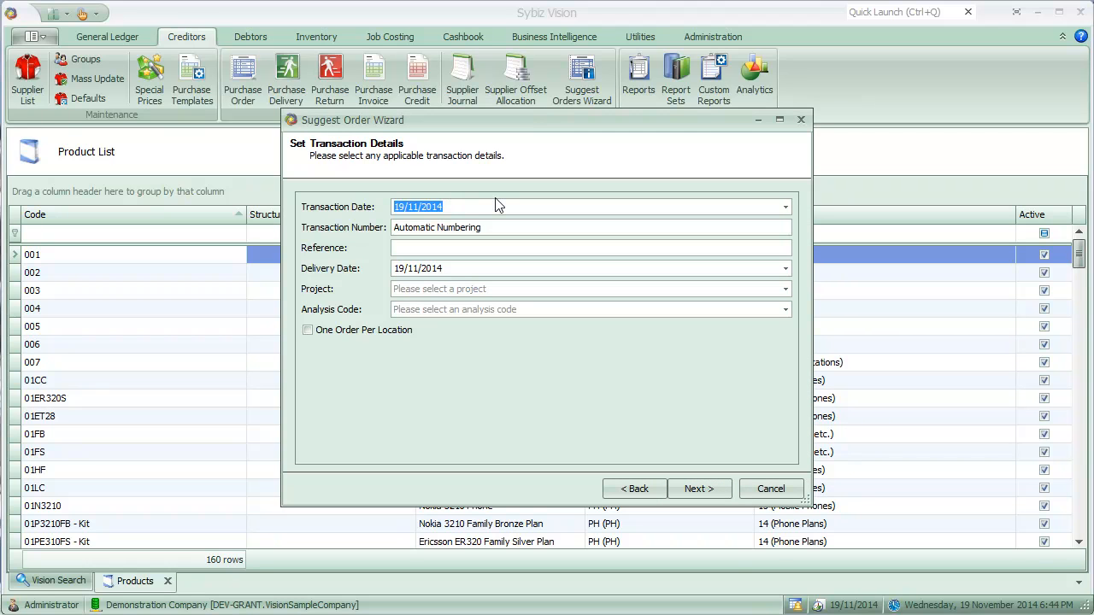
{"action": "mouse_move", "coordinate": [475, 268]}
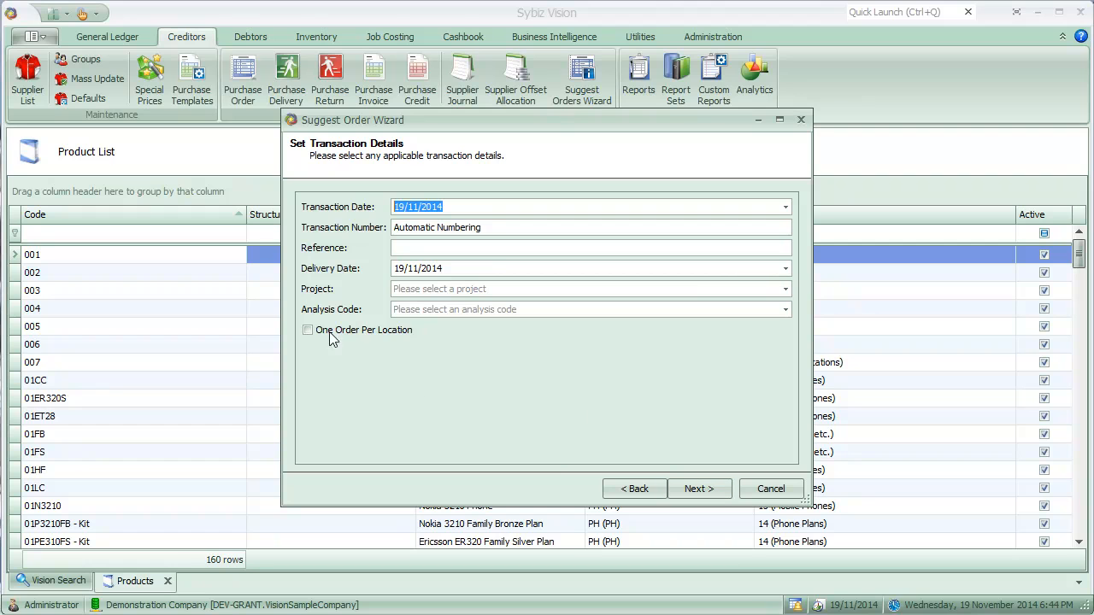
{"action": "mouse_move", "coordinate": [395, 338]}
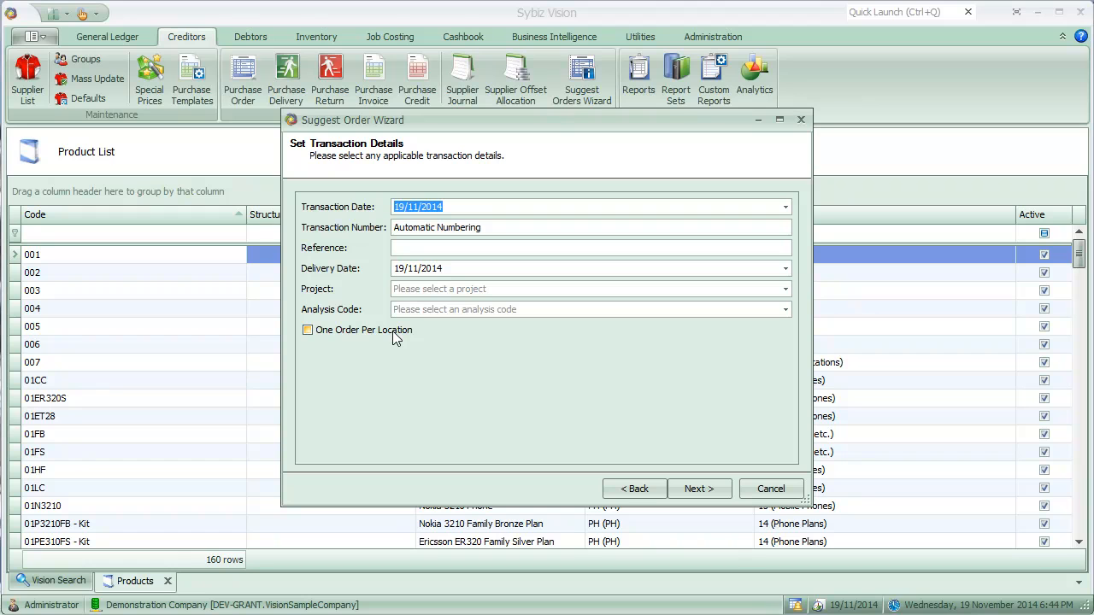
{"action": "left_click", "coordinate": [308, 330]}
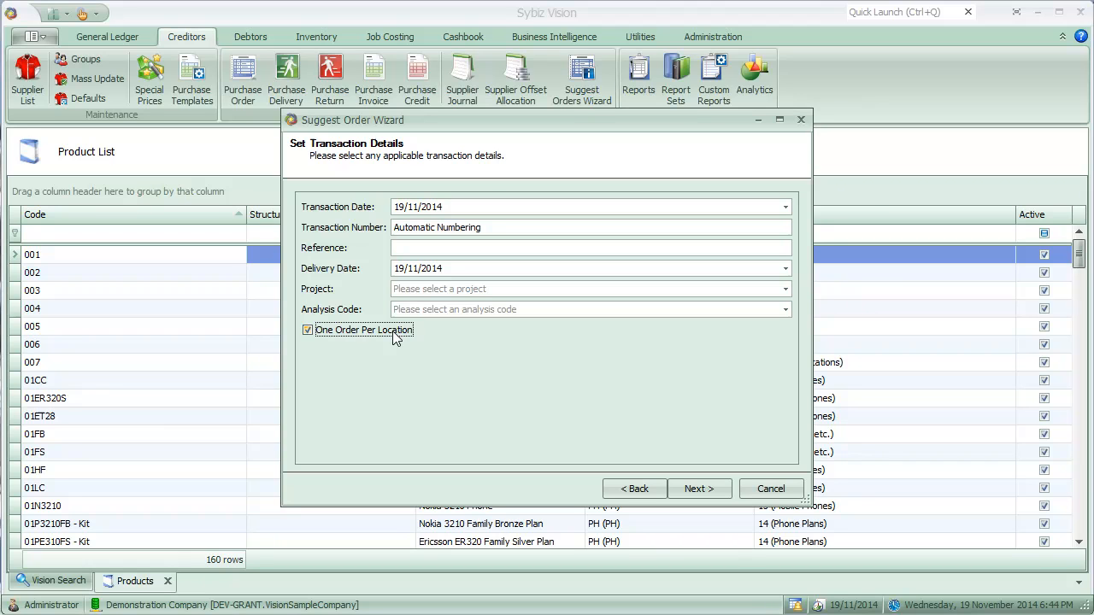
{"action": "left_click", "coordinate": [308, 330]}
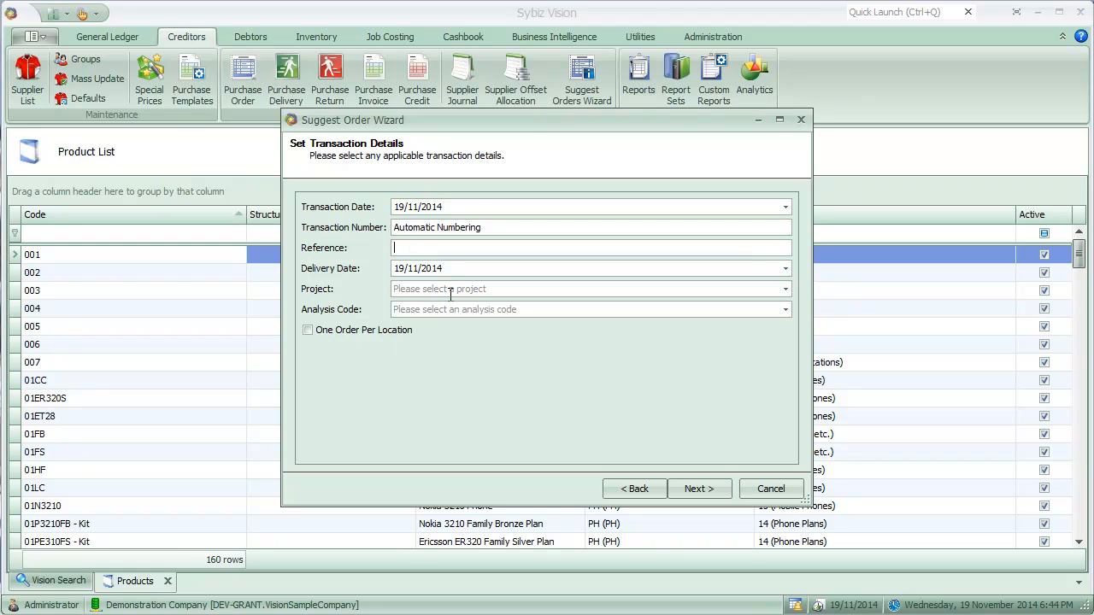
{"action": "mouse_move", "coordinate": [699, 489]}
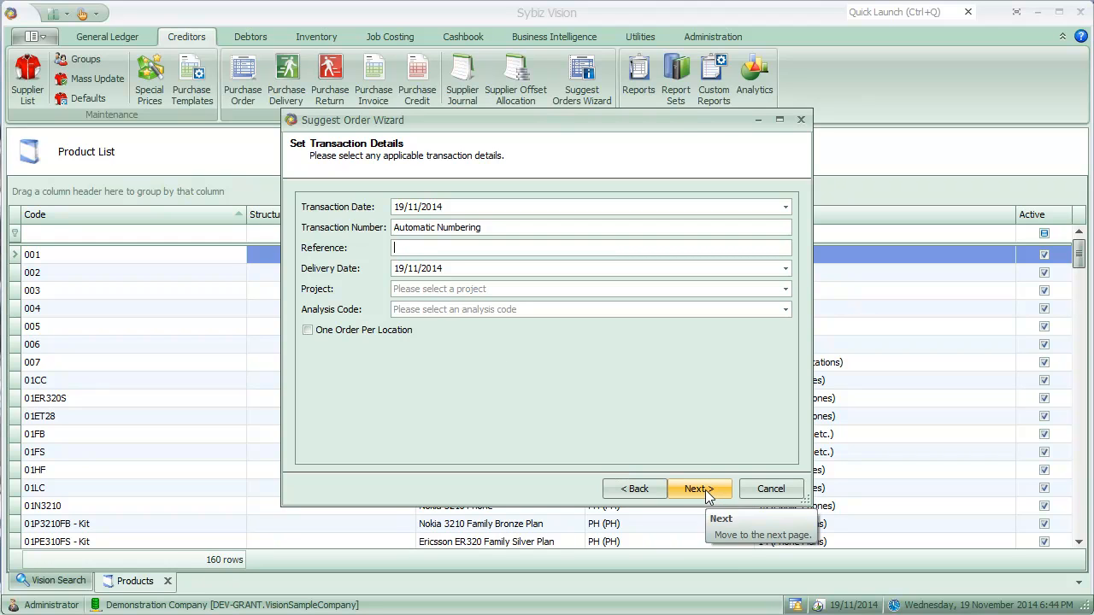
{"action": "left_click", "coordinate": [699, 488]}
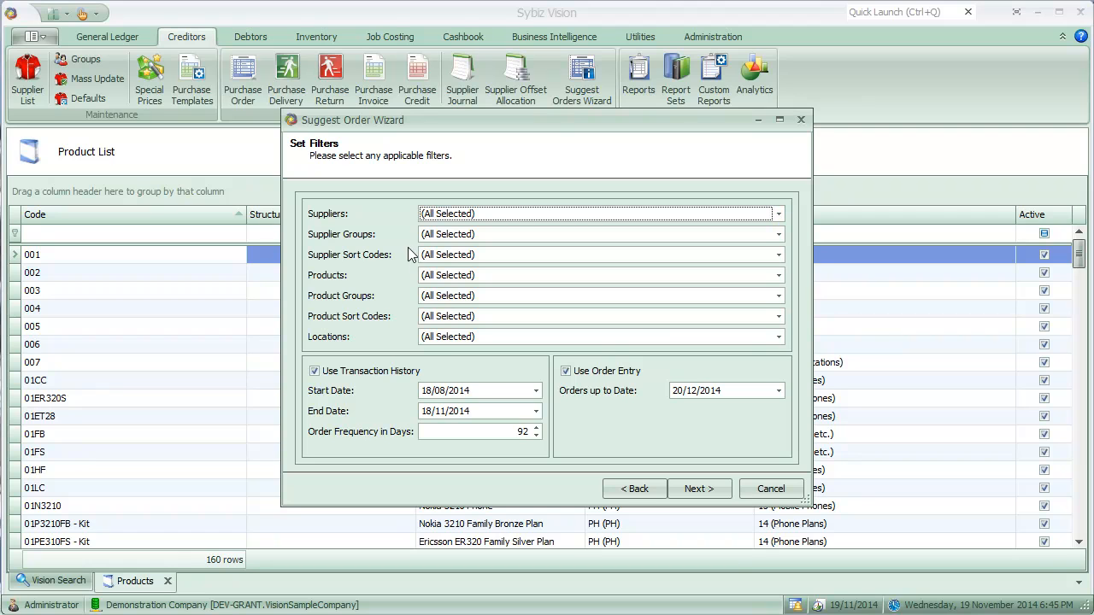
{"action": "mouse_move", "coordinate": [396, 442]}
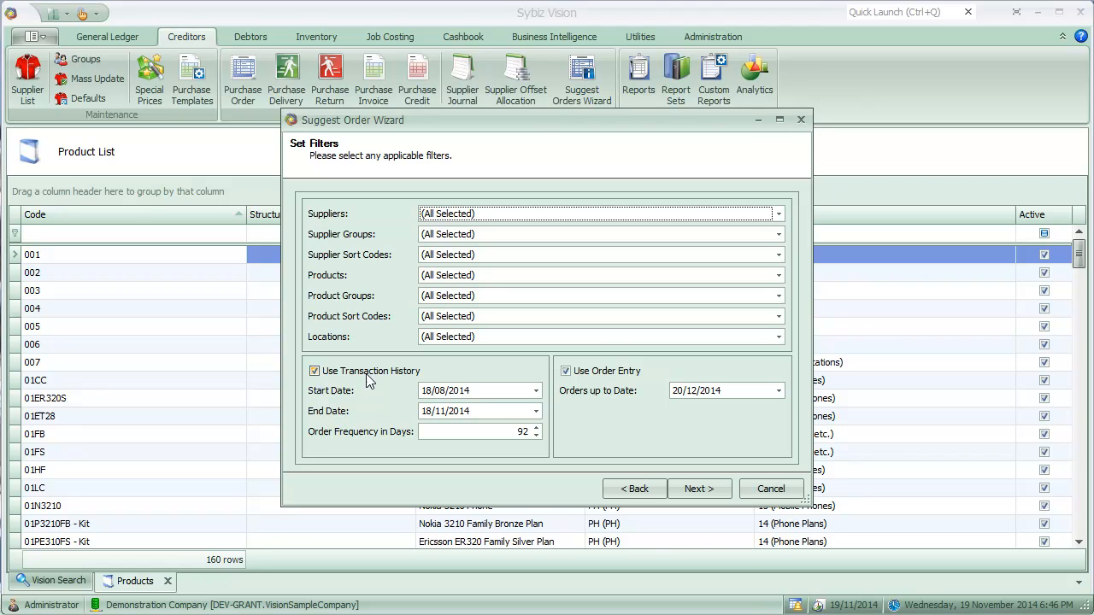
- Leave all filters selected with Use Transaction History on and generate the Review list
{"action": "left_click", "coordinate": [314, 371]}
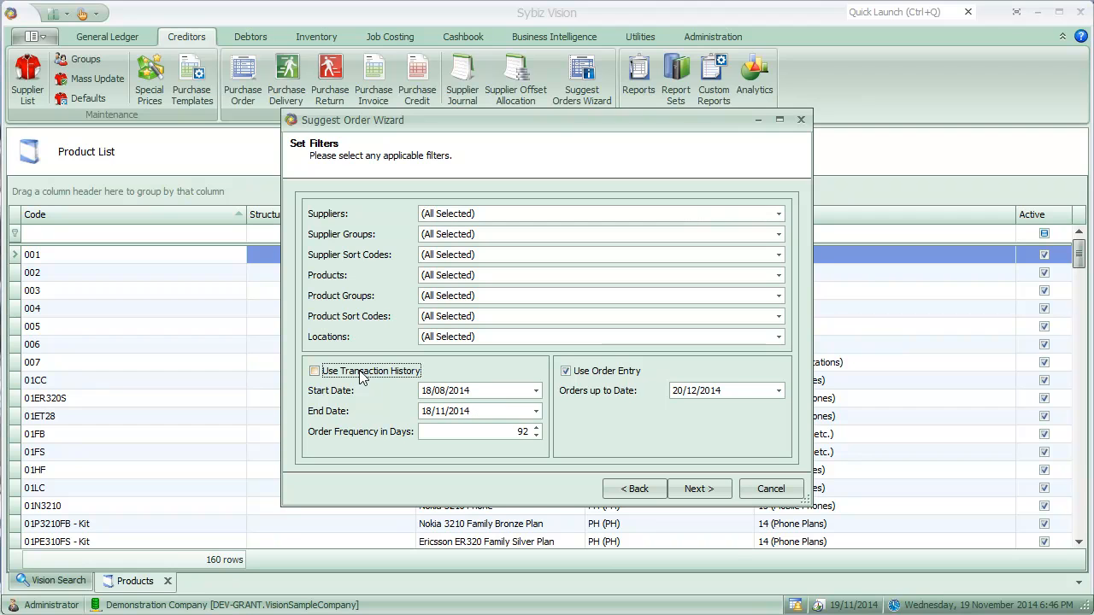
{"action": "left_click", "coordinate": [315, 371]}
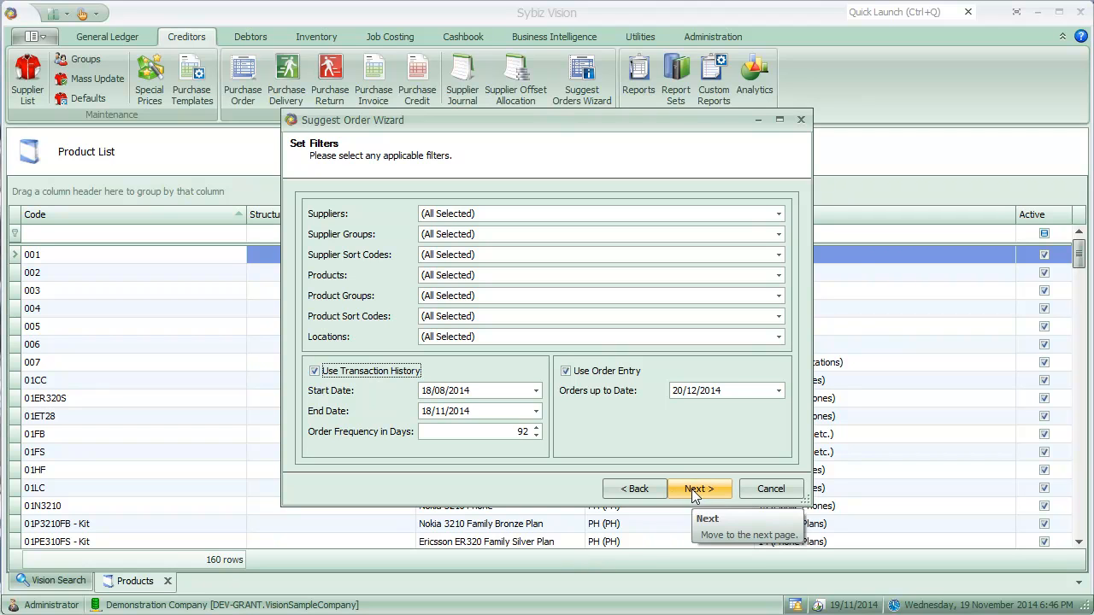
{"action": "left_click", "coordinate": [701, 488]}
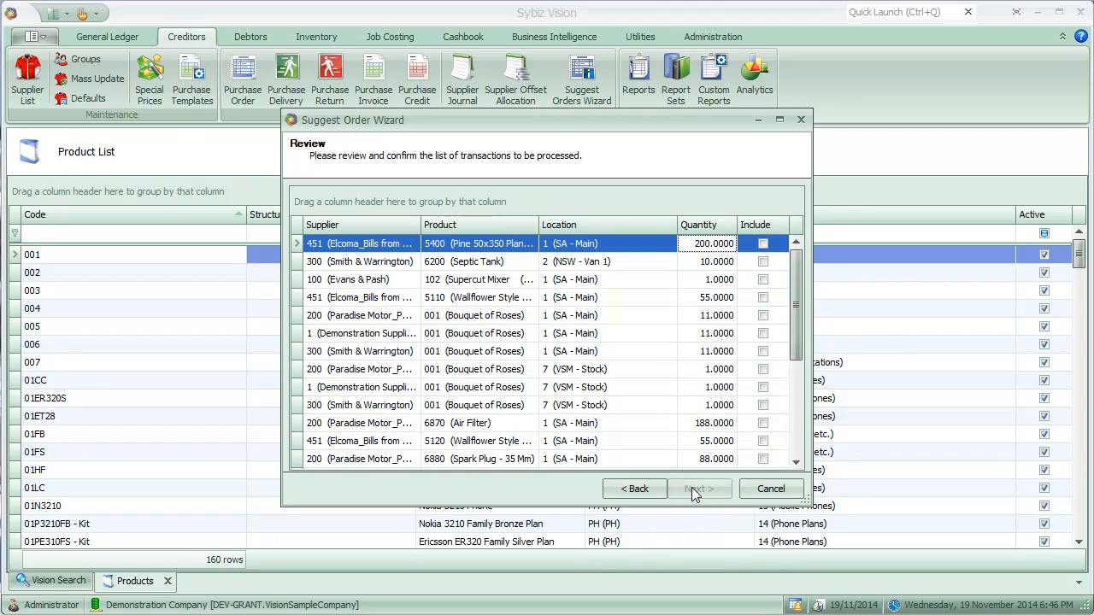
{"action": "mouse_move", "coordinate": [685, 250]}
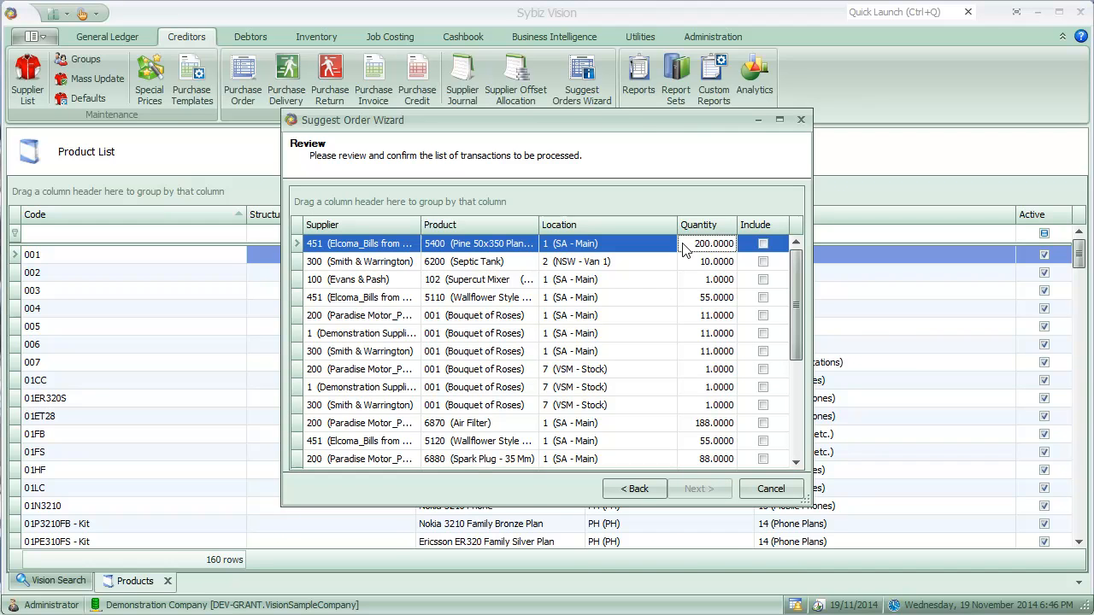
- Include Locations 1, 2 and 4, set Pine 50x350 Planed to 250, and go Back to filters
{"action": "scroll", "scroll_direction": "down", "scroll_amount": 3}
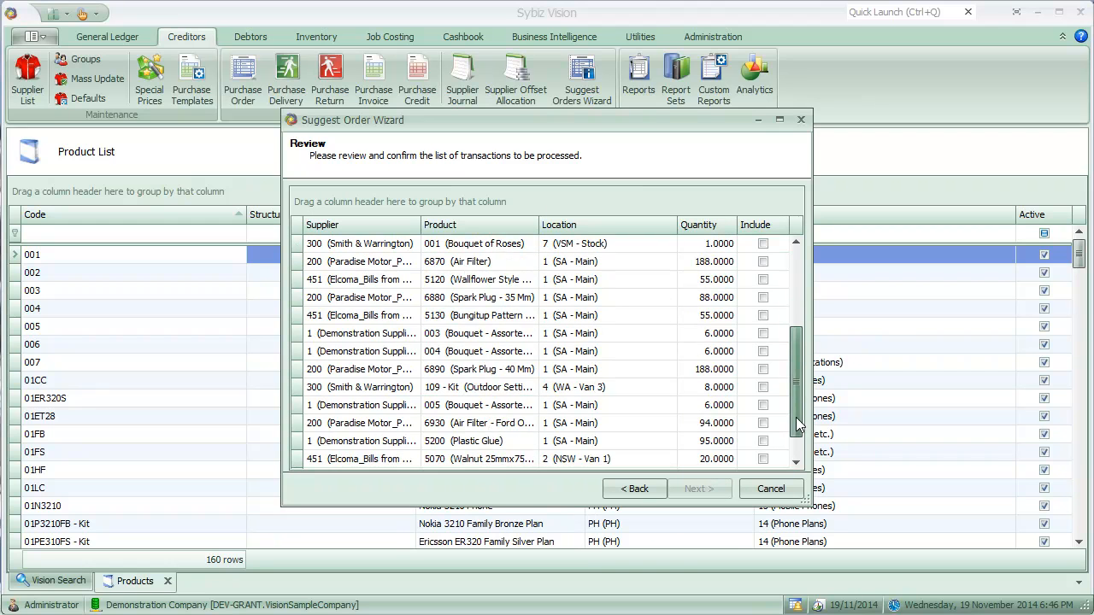
{"action": "scroll", "scroll_direction": "down", "scroll_amount": 3}
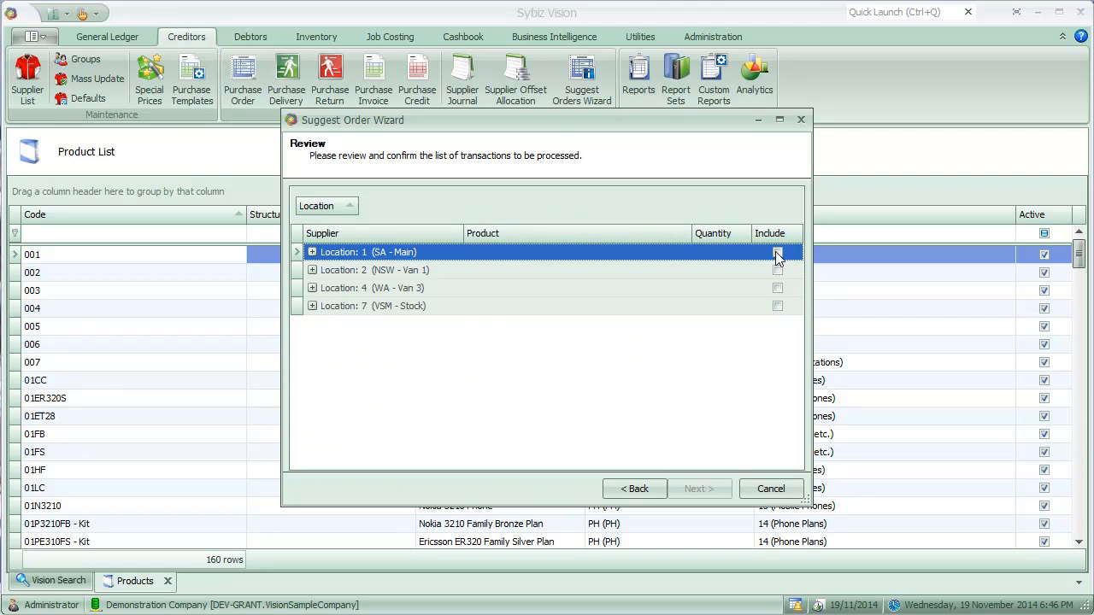
{"action": "left_click", "coordinate": [778, 251]}
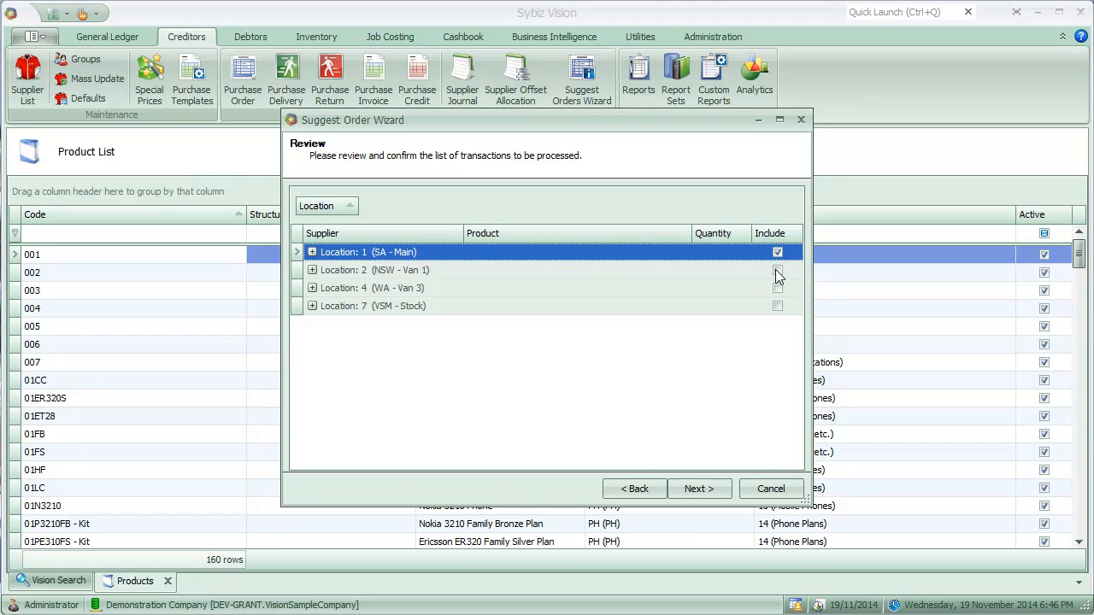
{"action": "left_click", "coordinate": [776, 270]}
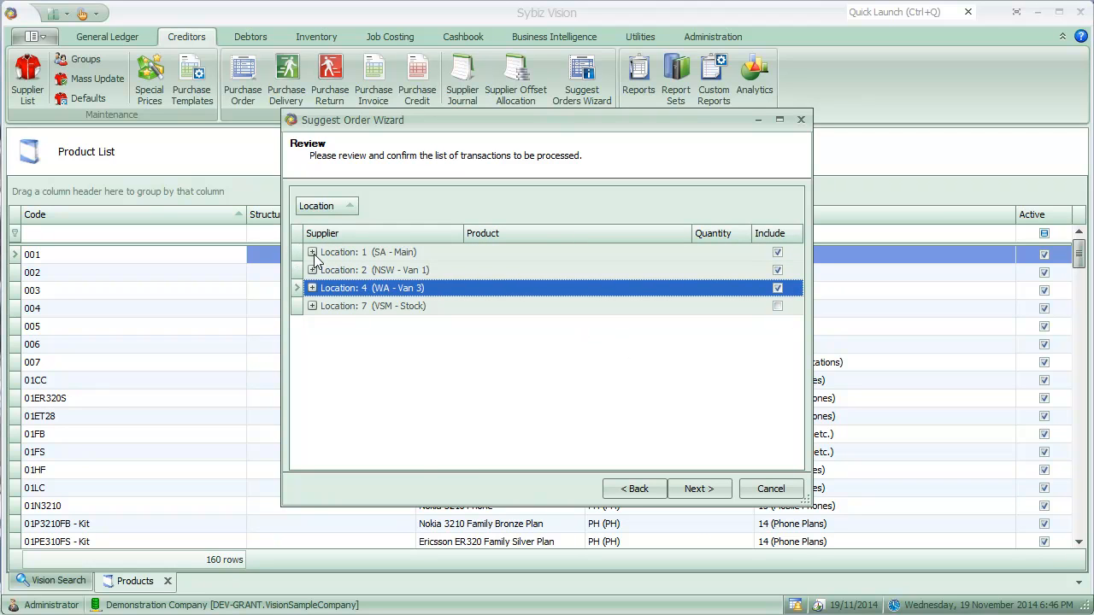
{"action": "left_click", "coordinate": [311, 251]}
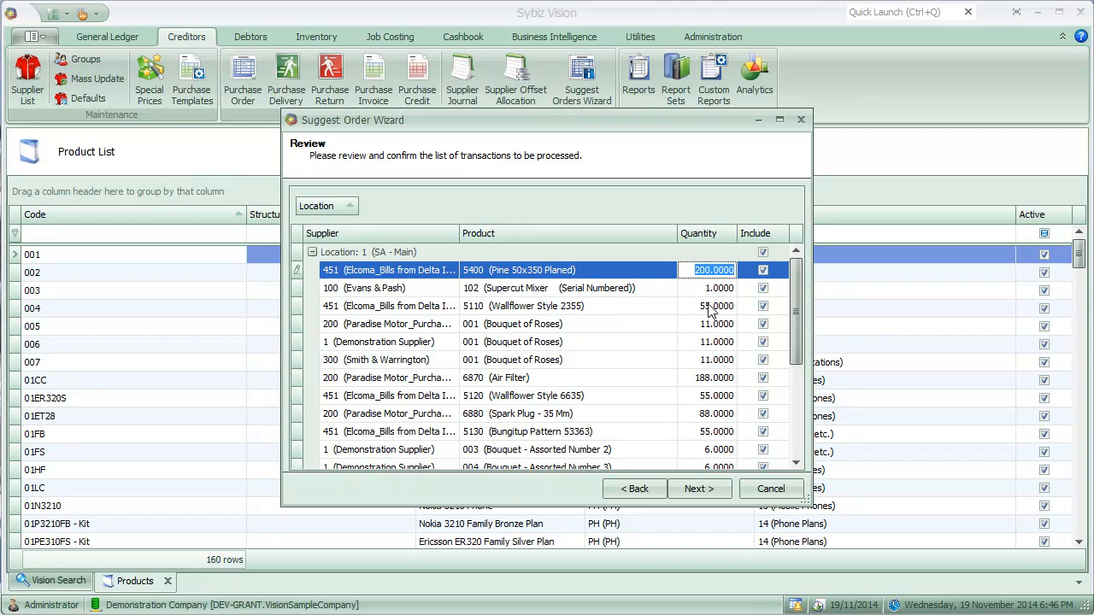
{"action": "type", "text": "250"}
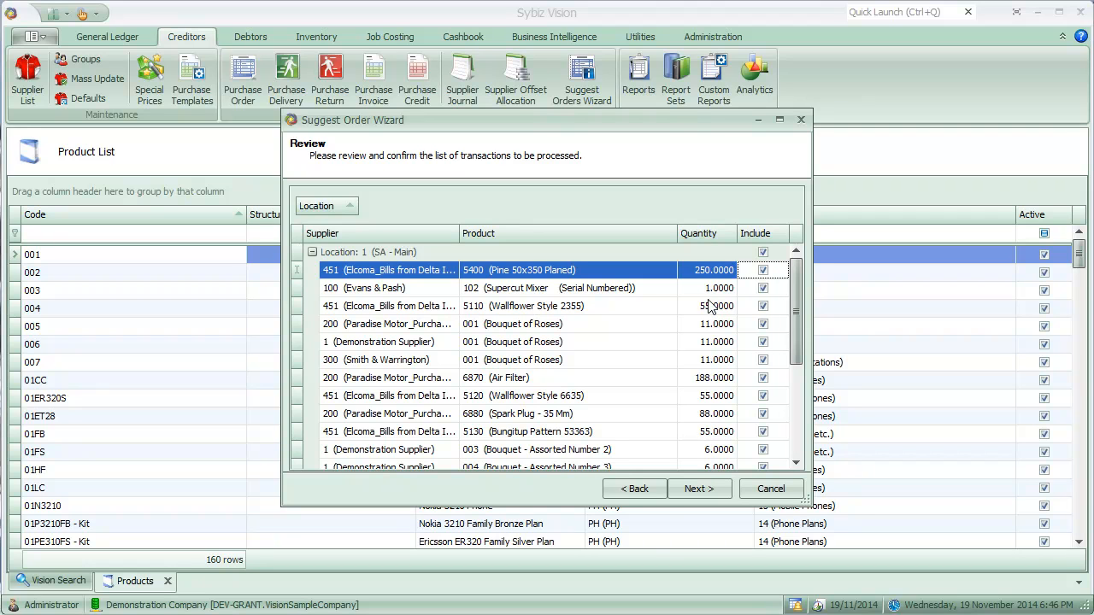
{"action": "left_click", "coordinate": [633, 489]}
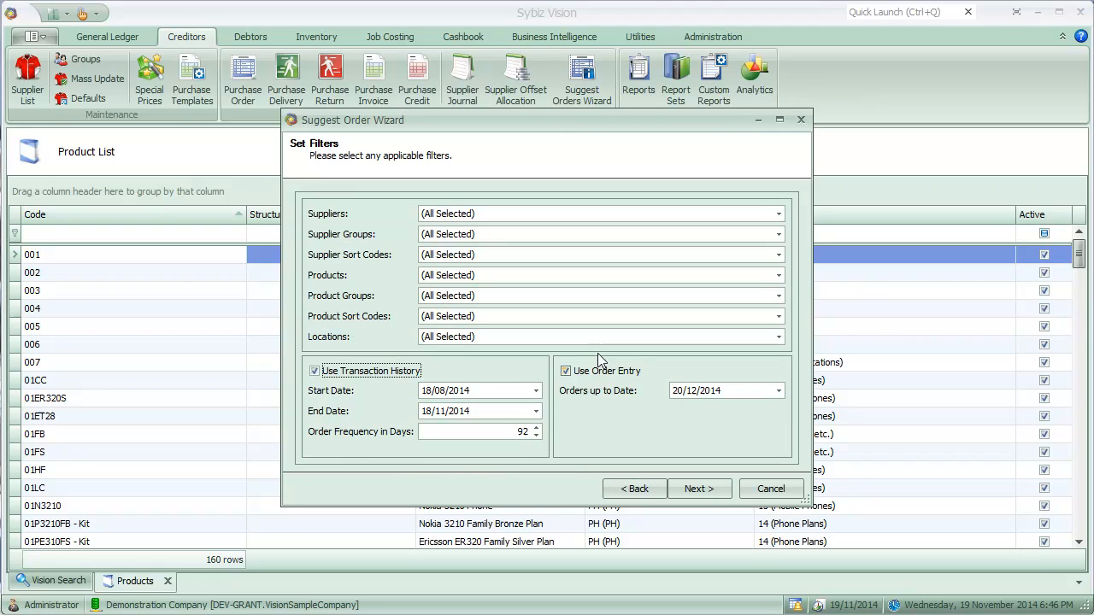
- Turn off Use Transaction History, review the order-entry-only suggestions, and return to filters
{"action": "left_click", "coordinate": [314, 371]}
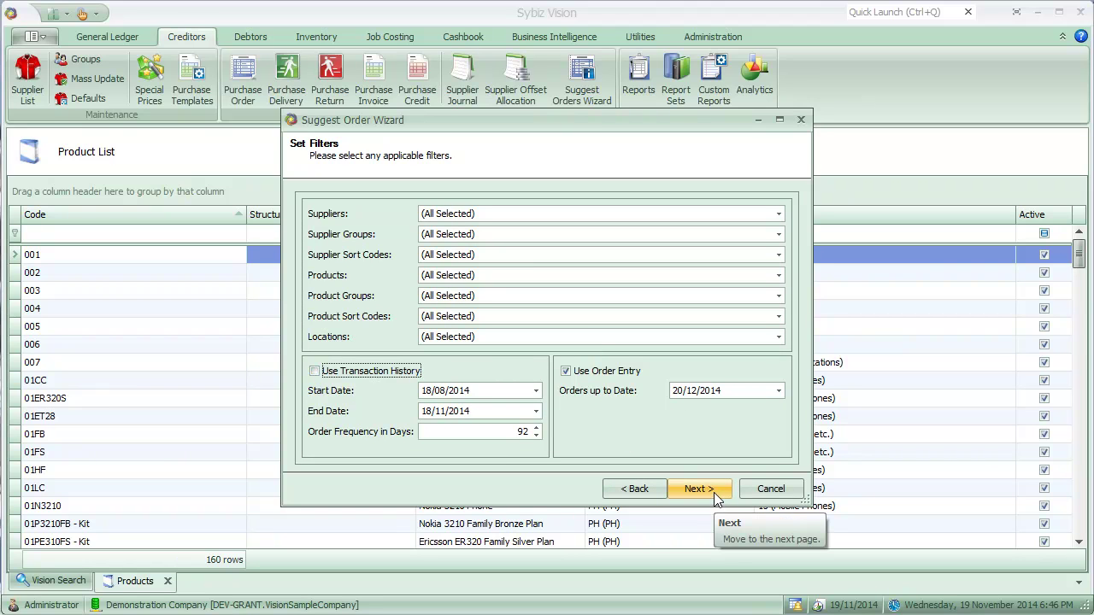
{"action": "left_click", "coordinate": [700, 489]}
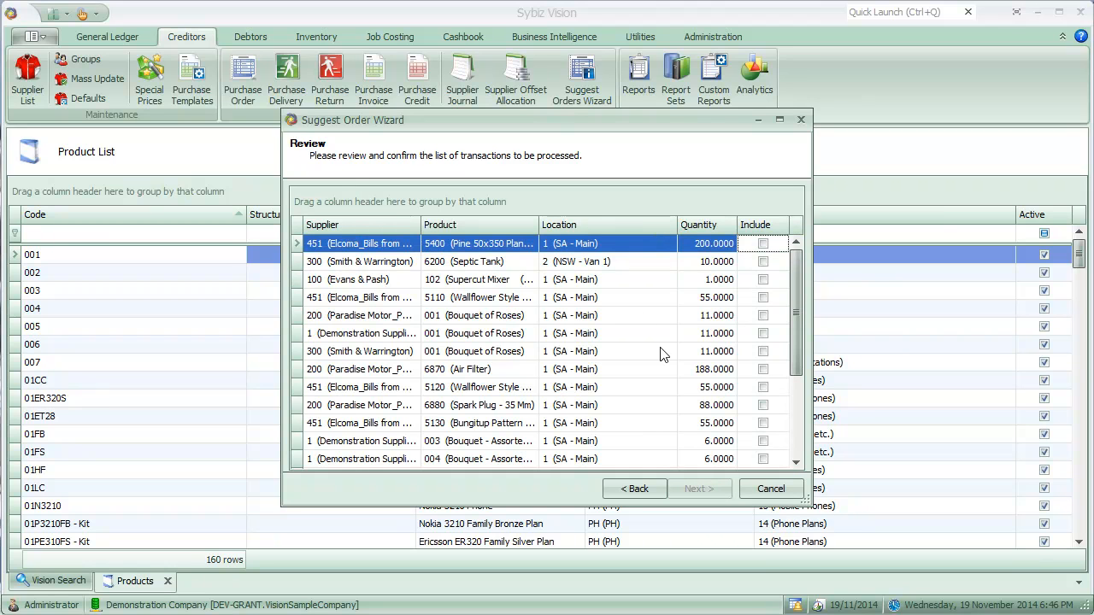
{"action": "mouse_move", "coordinate": [797, 342]}
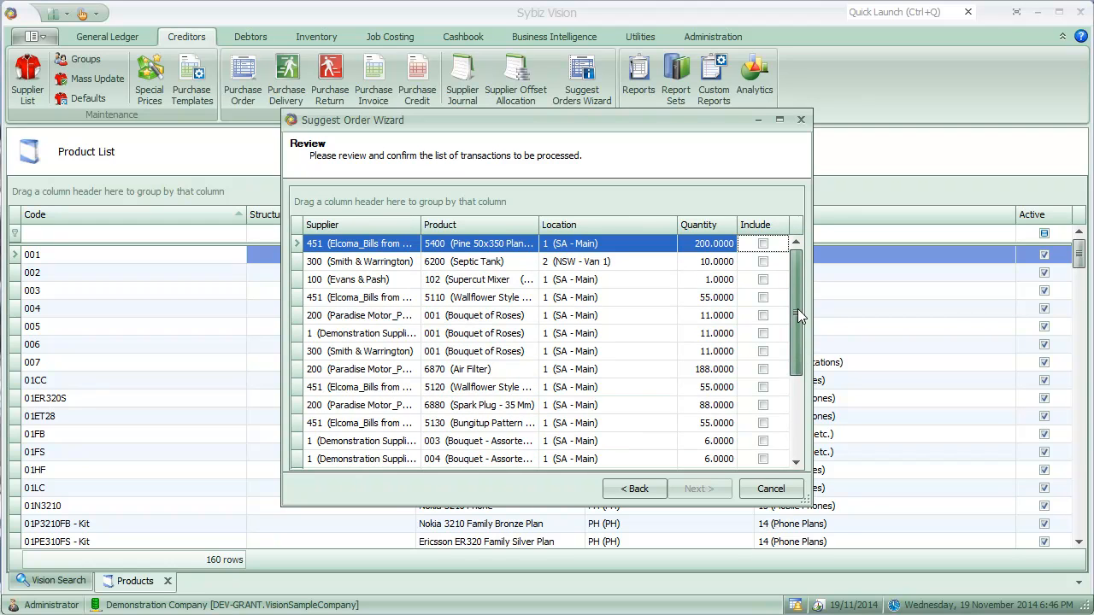
{"action": "mouse_move", "coordinate": [827, 331]}
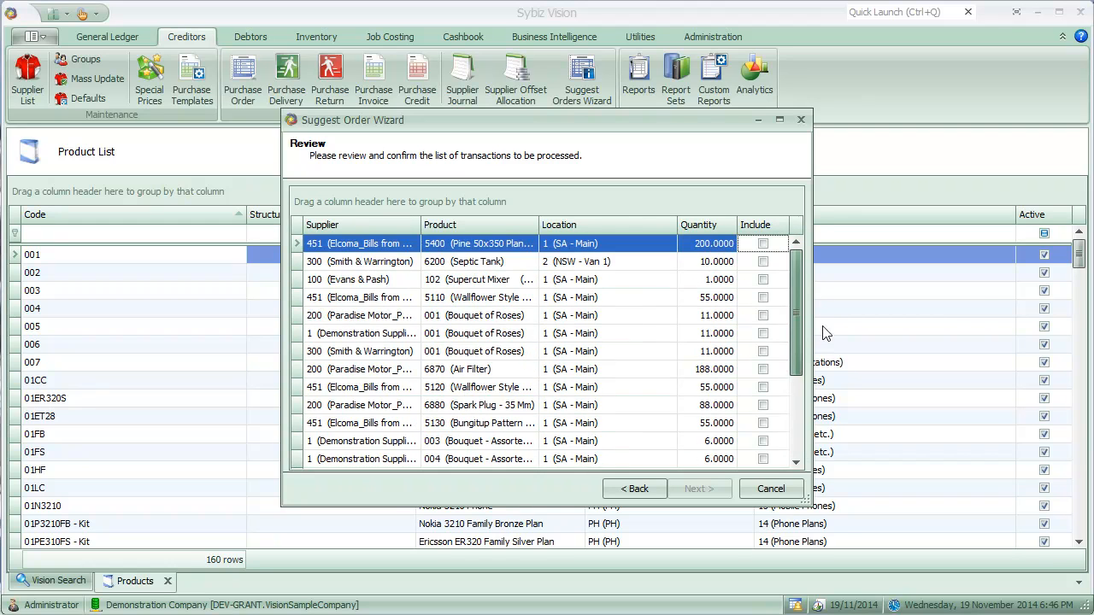
{"action": "left_click", "coordinate": [634, 489]}
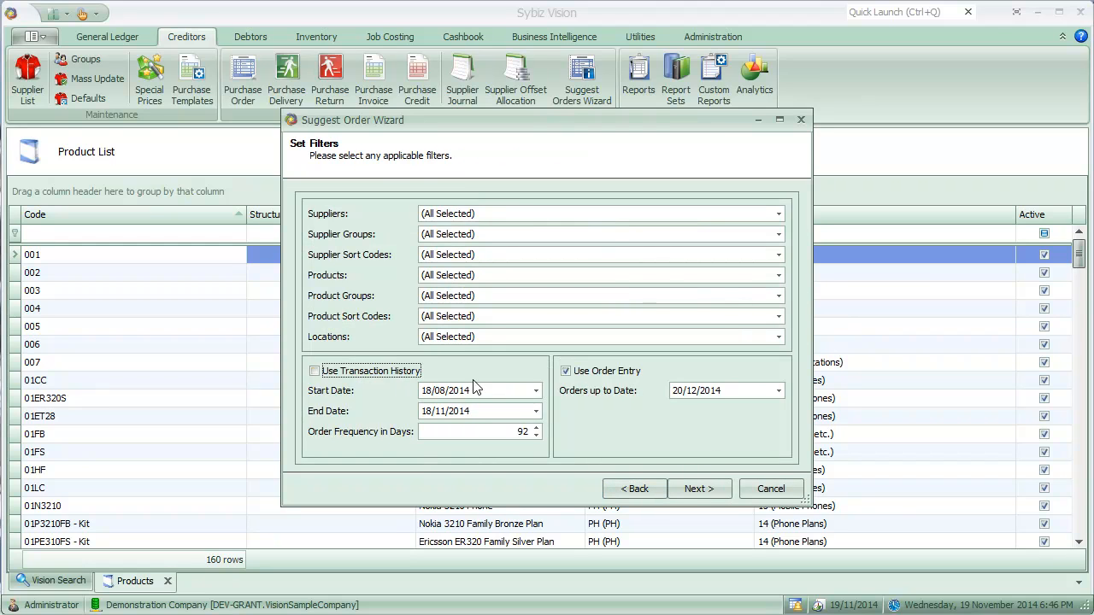
- Turn off Use Order Entry, view the three Bouquet of Roses lines, and return to filters
{"action": "left_click", "coordinate": [314, 371]}
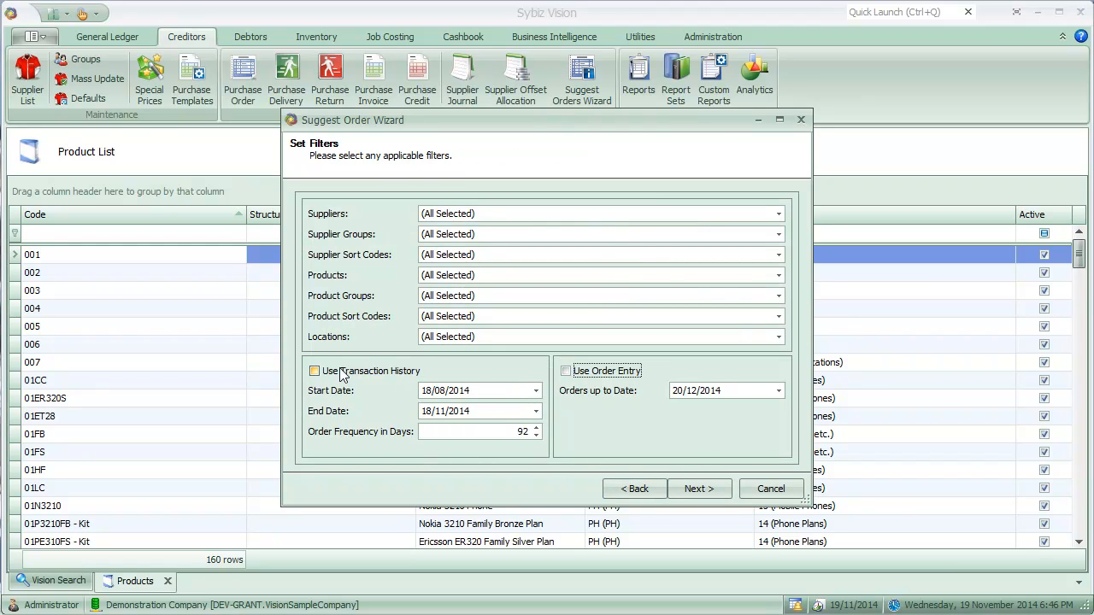
{"action": "left_click", "coordinate": [699, 489]}
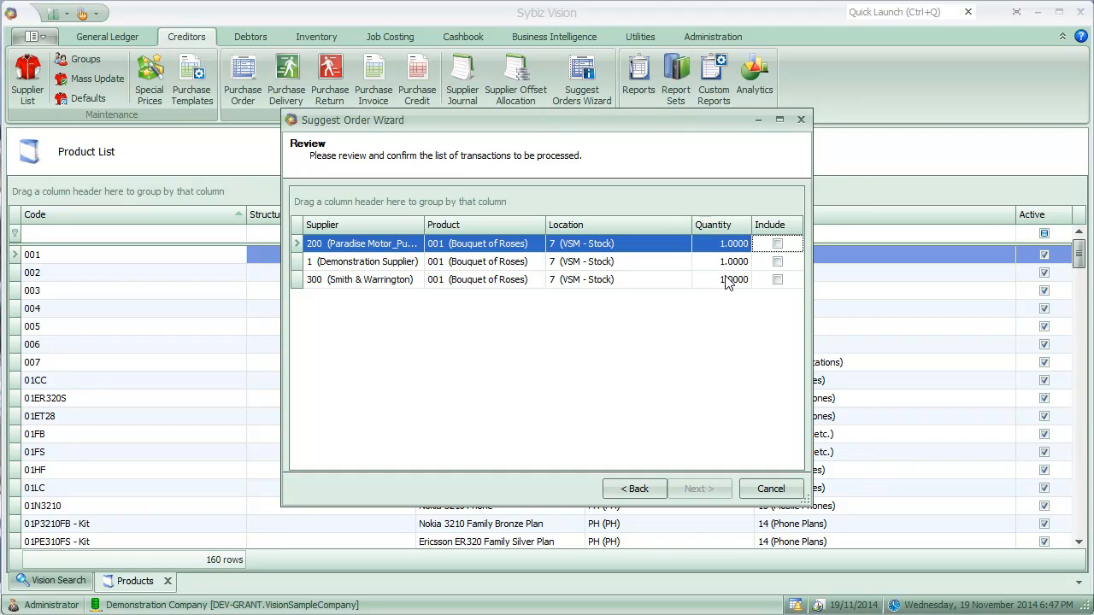
{"action": "mouse_move", "coordinate": [704, 396]}
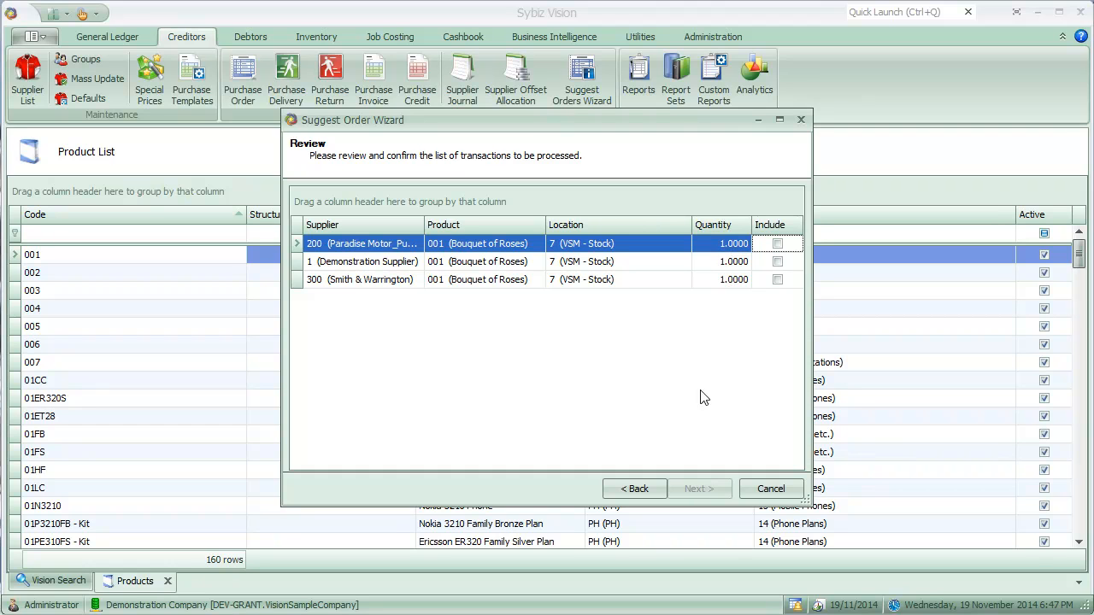
{"action": "left_click", "coordinate": [634, 489]}
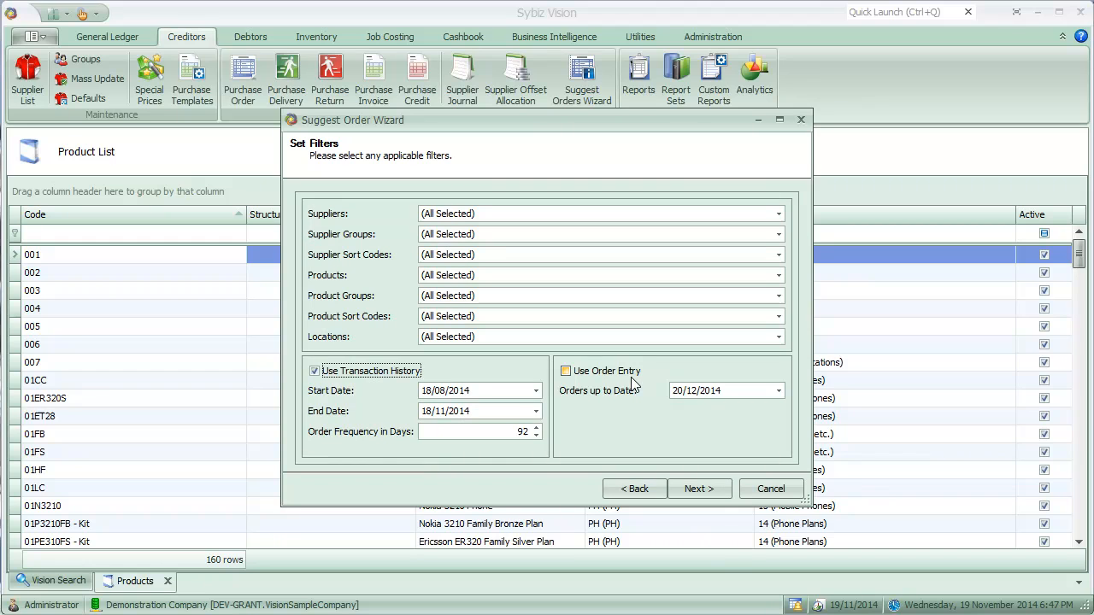
- Re-enable Use Order Entry and filter suppliers to only 1 Demonstration Supplier
{"action": "left_click", "coordinate": [564, 371]}
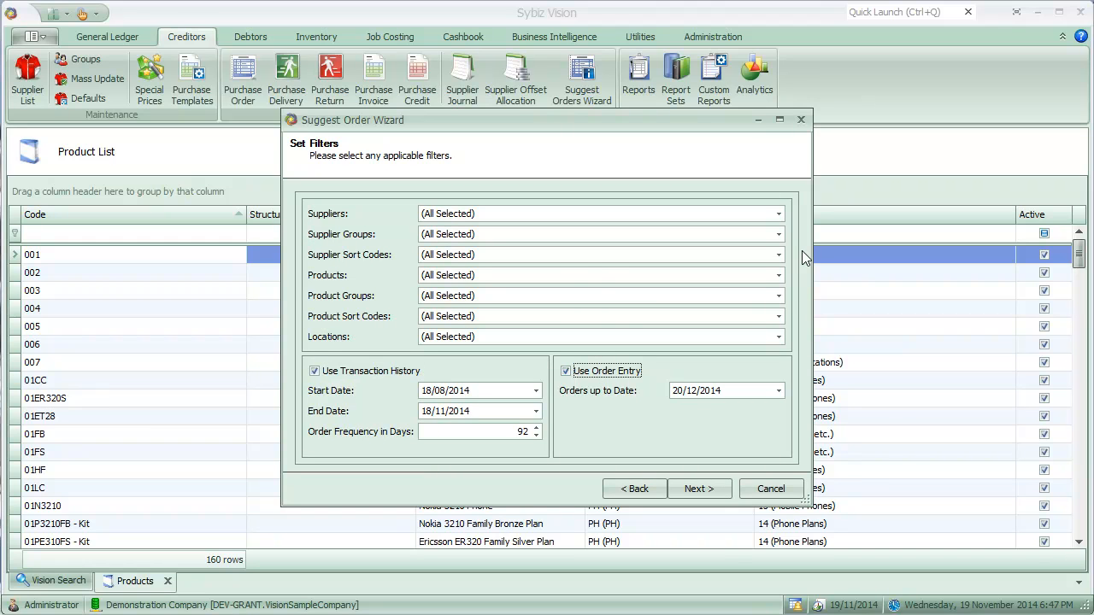
{"action": "left_click", "coordinate": [778, 213]}
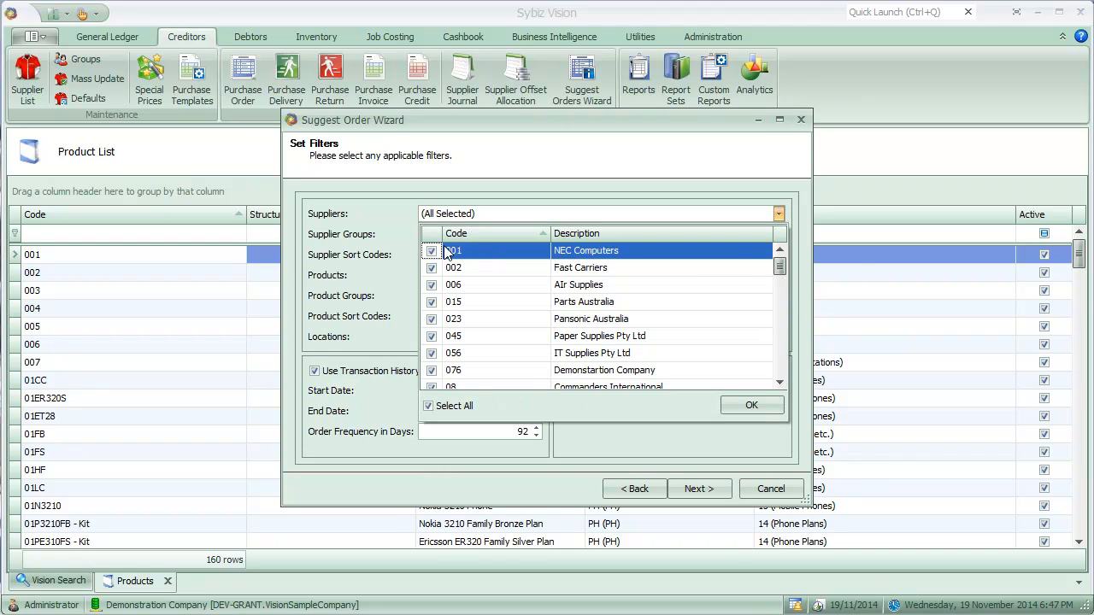
{"action": "left_click", "coordinate": [427, 407]}
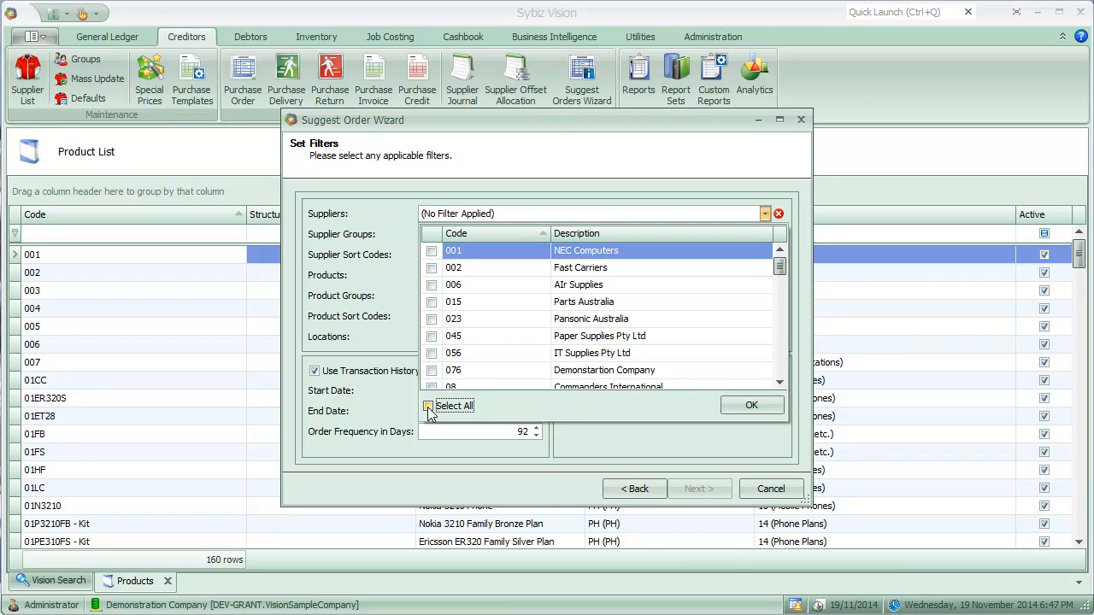
{"action": "scroll", "scroll_direction": "down", "scroll_amount": 3}
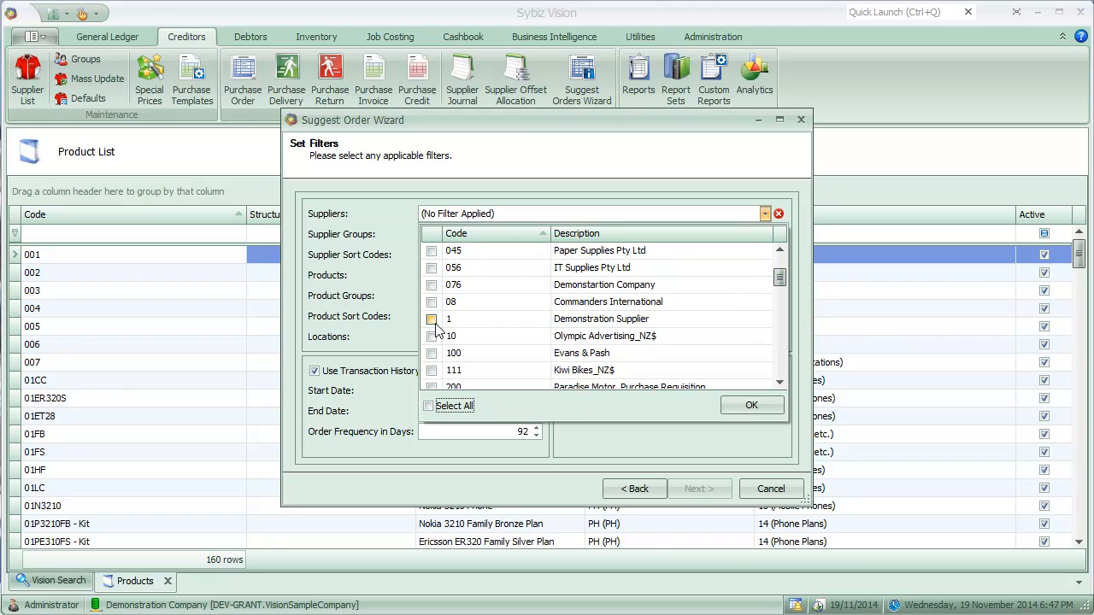
{"action": "left_click", "coordinate": [431, 320]}
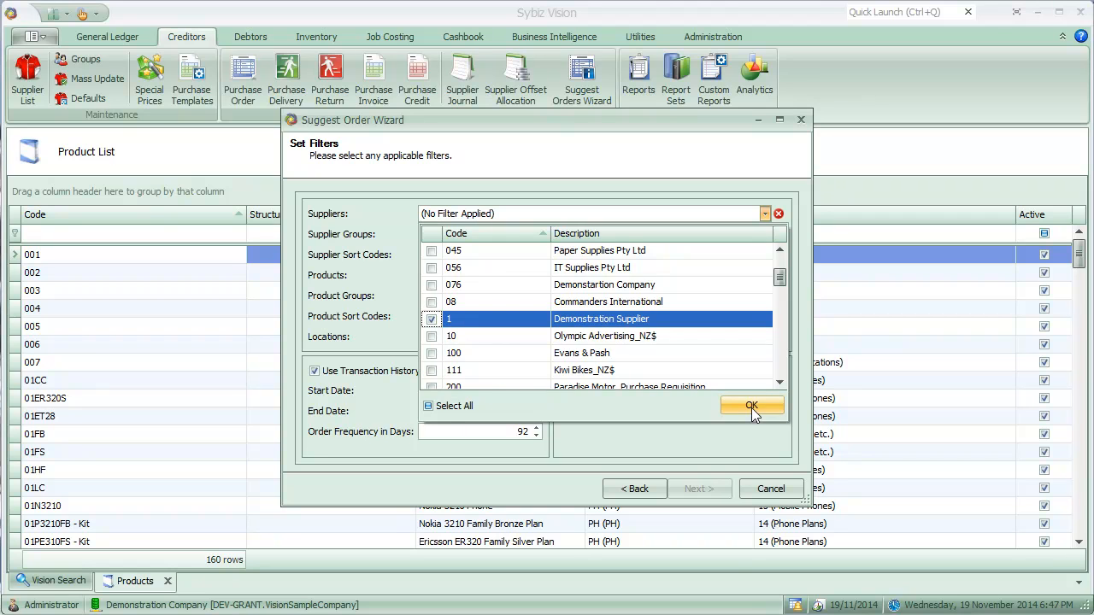
{"action": "left_click", "coordinate": [752, 405]}
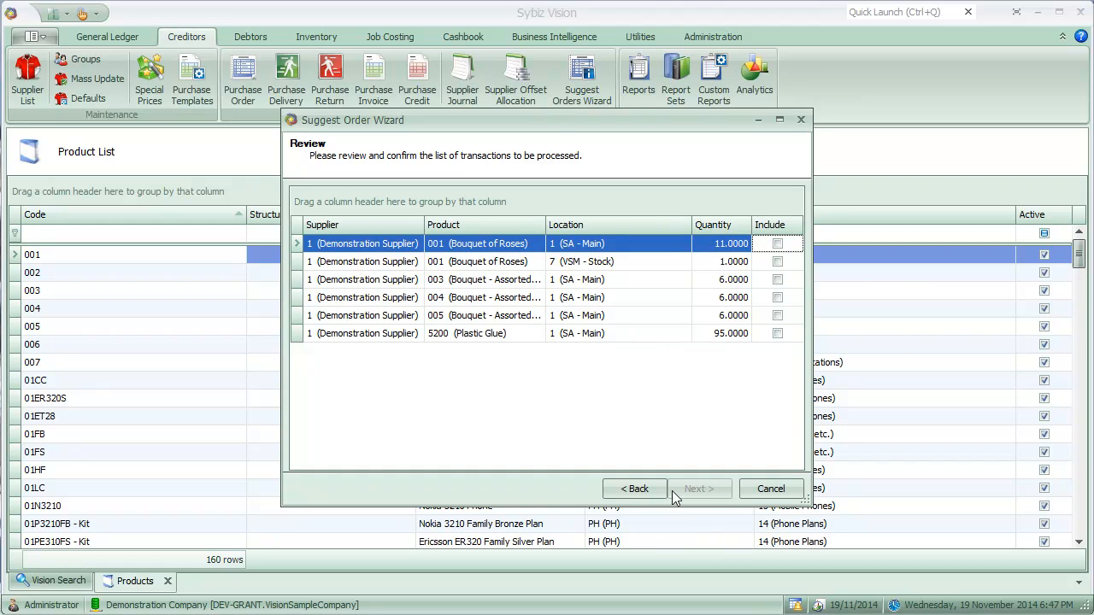
- Include all six Demonstration Supplier lines and Finish the wizard to create the purchase order
{"action": "left_click", "coordinate": [776, 260]}
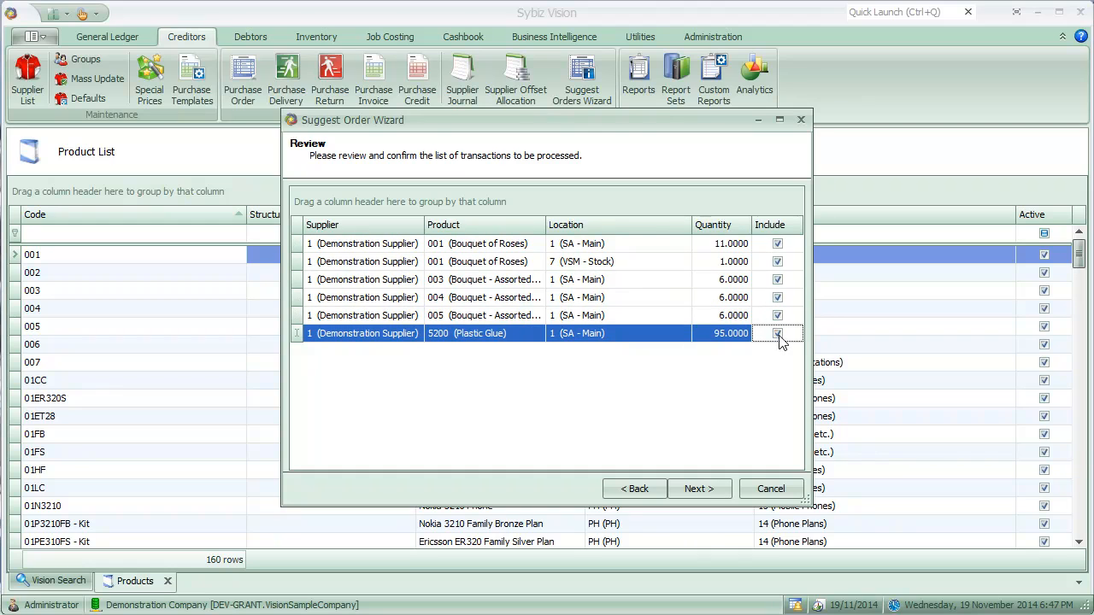
{"action": "left_click", "coordinate": [700, 489]}
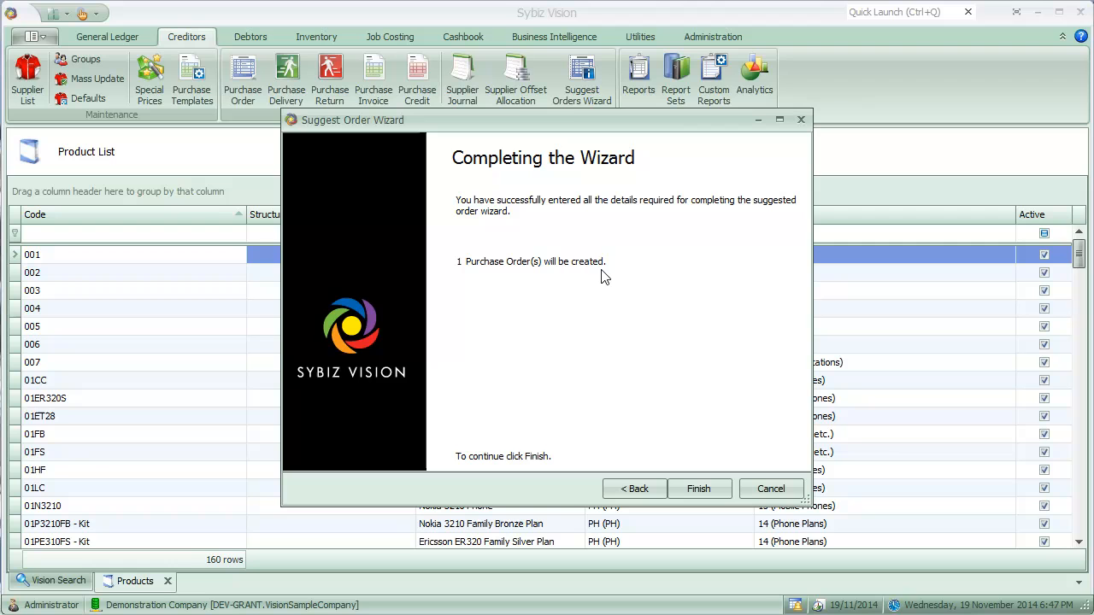
{"action": "mouse_move", "coordinate": [697, 448]}
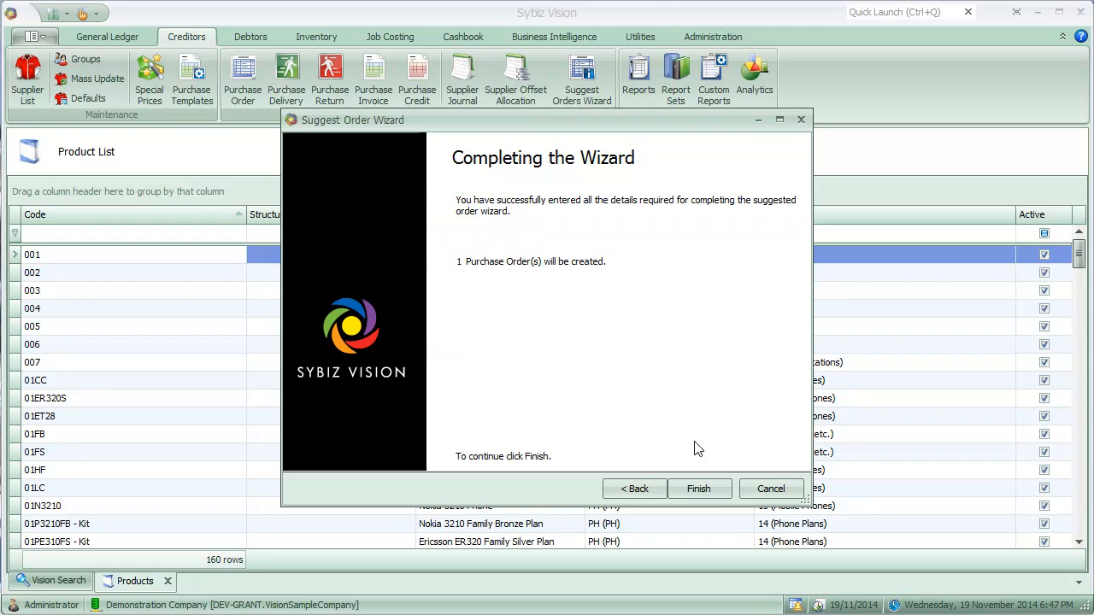
{"action": "left_click", "coordinate": [698, 489]}
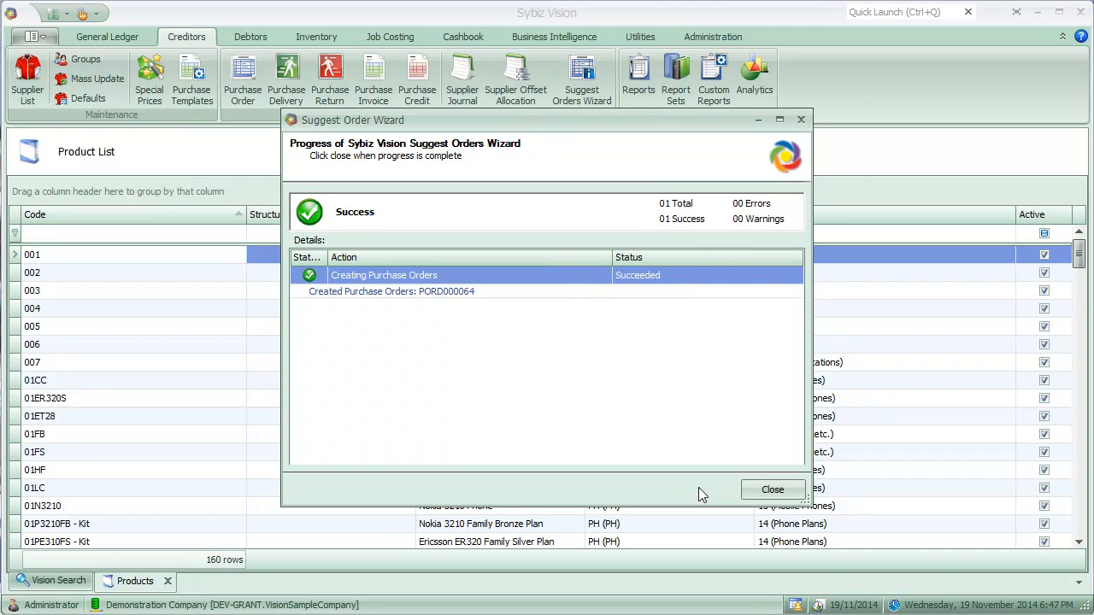
{"action": "mouse_move", "coordinate": [475, 304]}
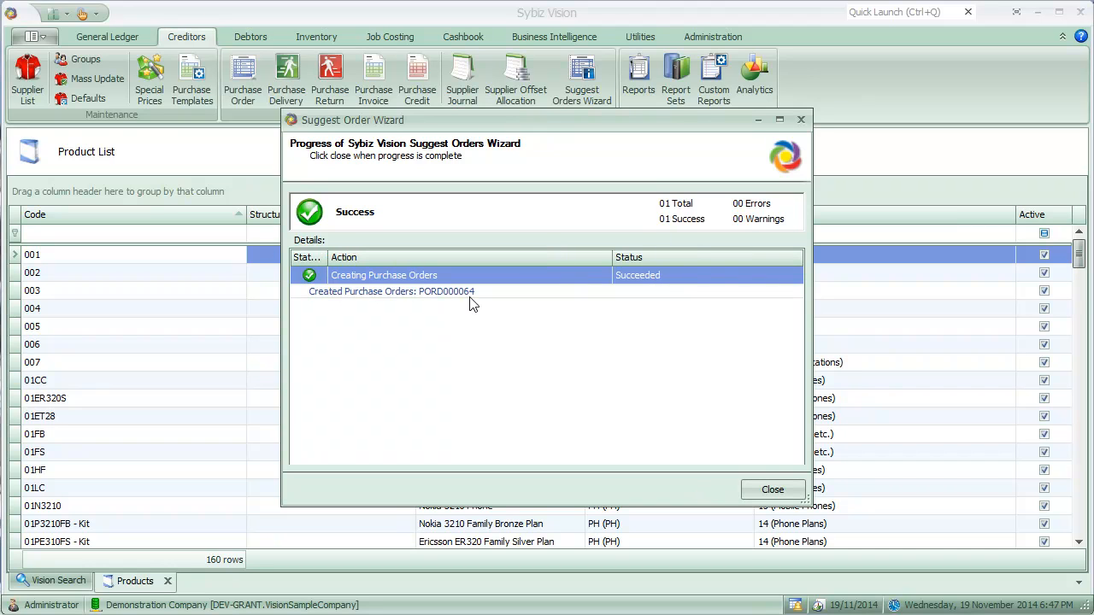
{"action": "mouse_move", "coordinate": [773, 488]}
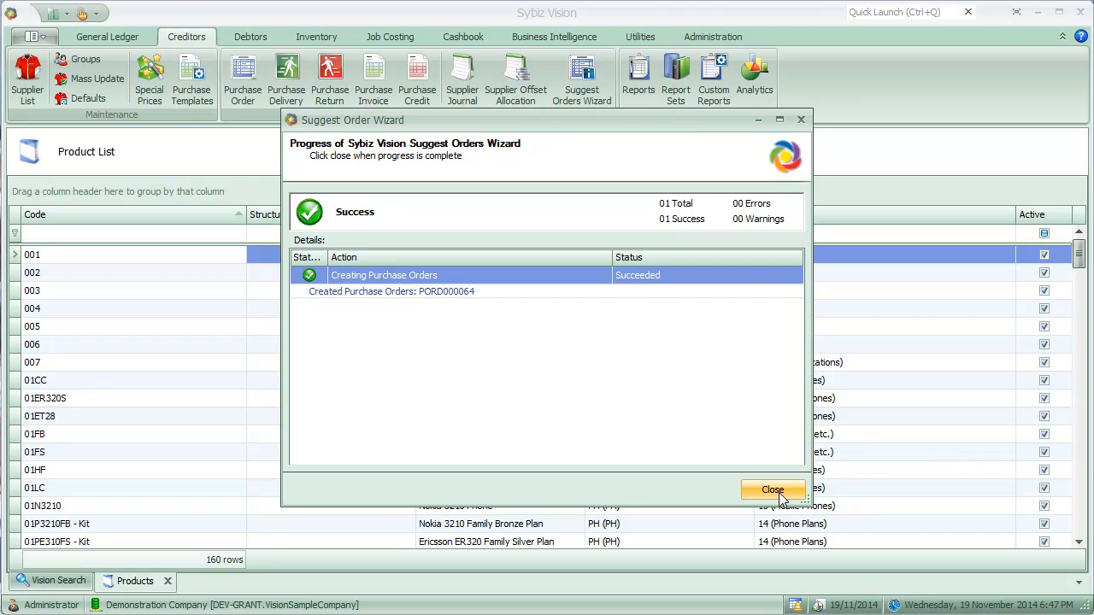
- Close the success report showing PORD000064 created
{"action": "left_click", "coordinate": [772, 489]}
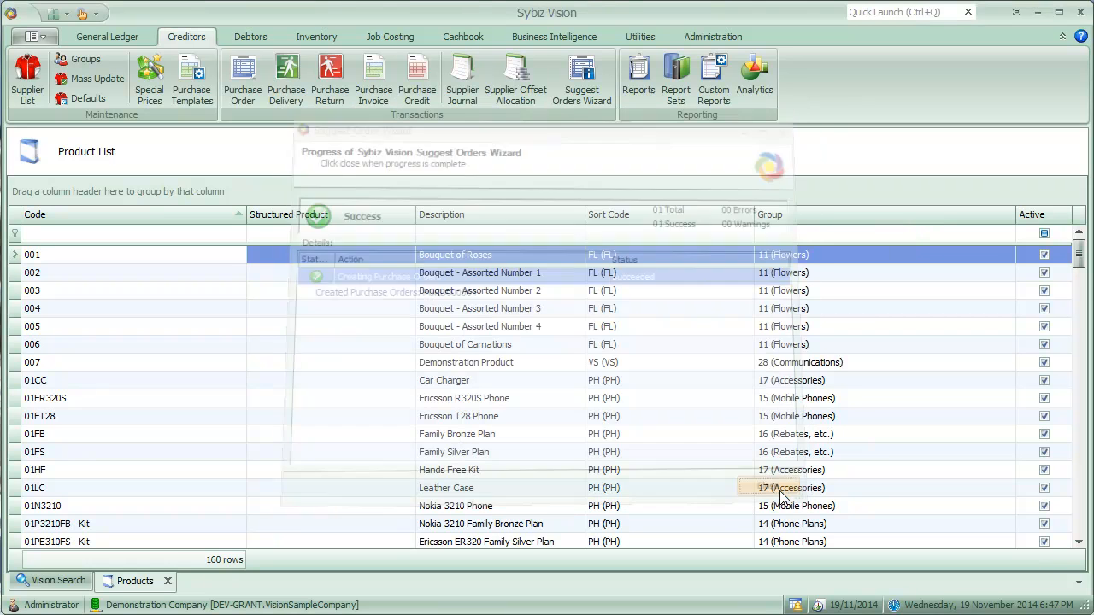